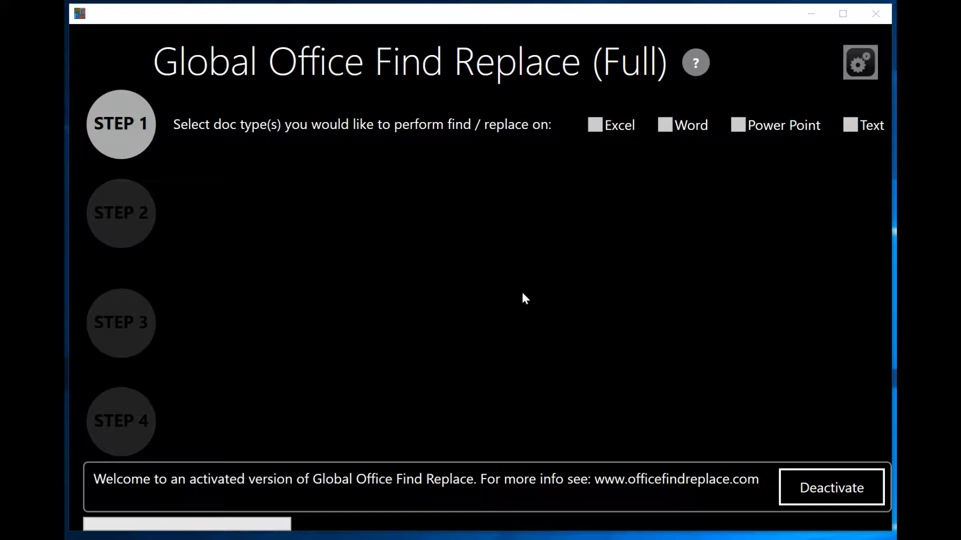
pyautogui.moveTo(532, 326)
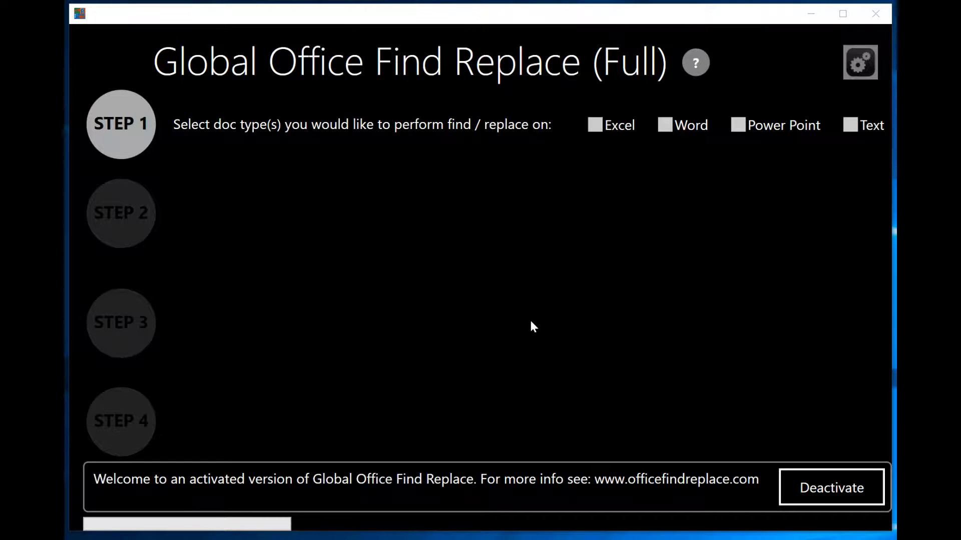
pyautogui.moveTo(386, 150)
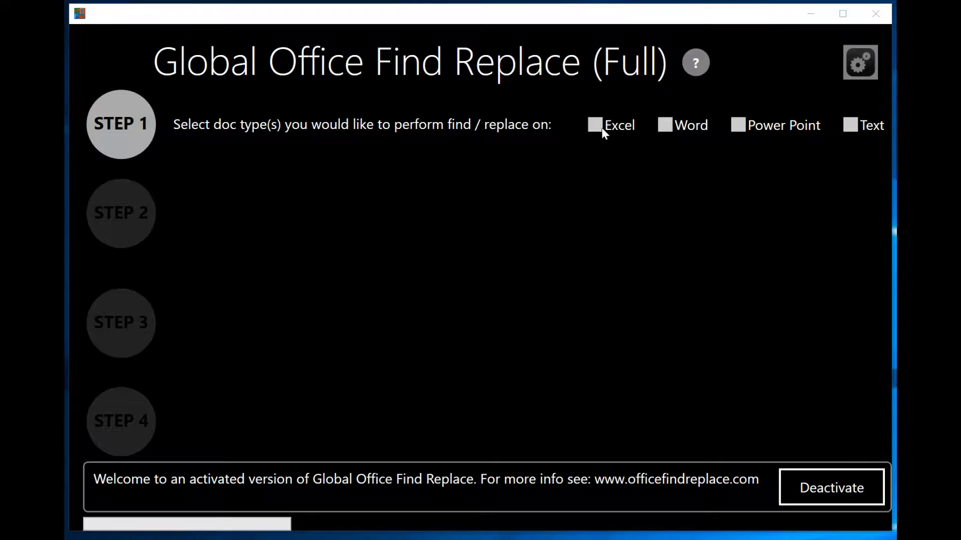
# Tick Excel as the only document type in Step 1
pyautogui.click(595, 125)
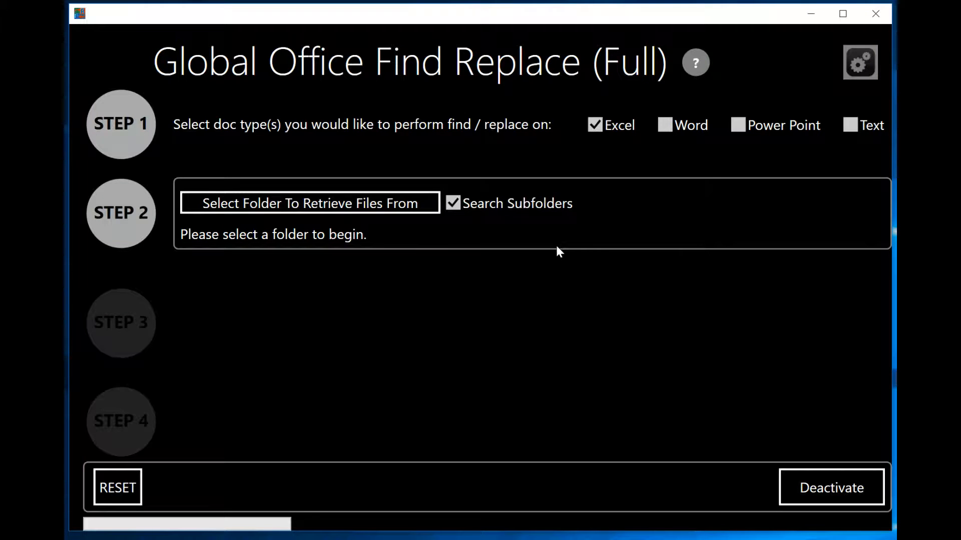
pyautogui.moveTo(398, 212)
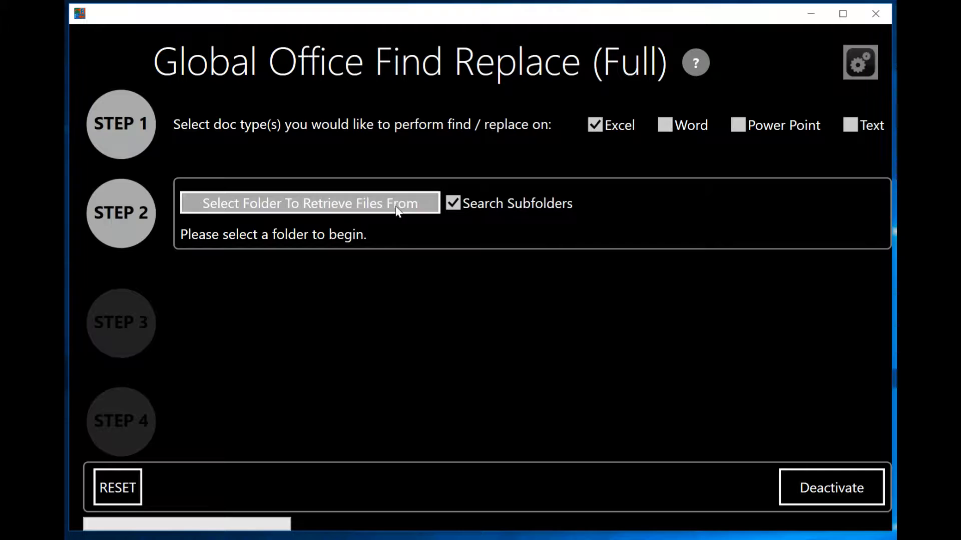
pyautogui.moveTo(351, 212)
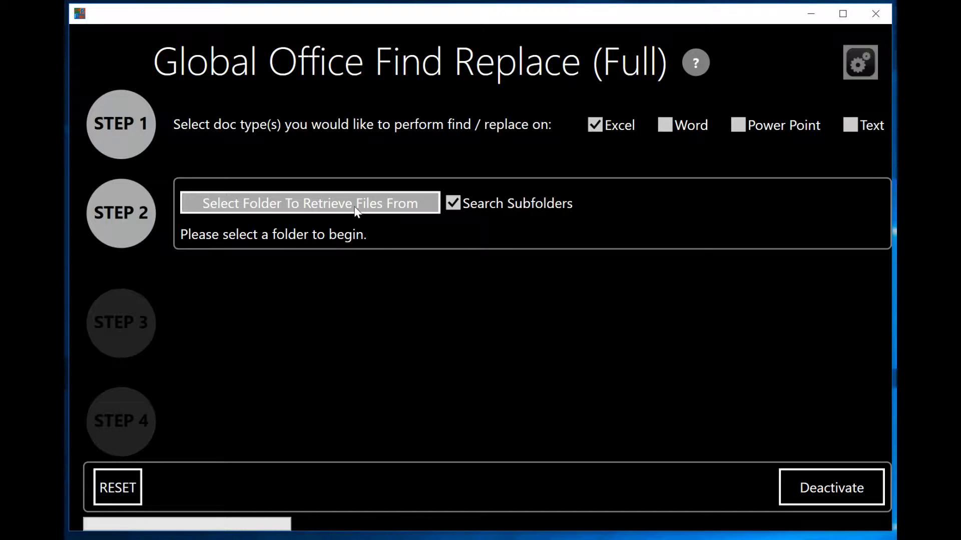
# Set ExcelGraphDemo > Input as the source folder, finding its 3 workbooks
pyautogui.click(310, 204)
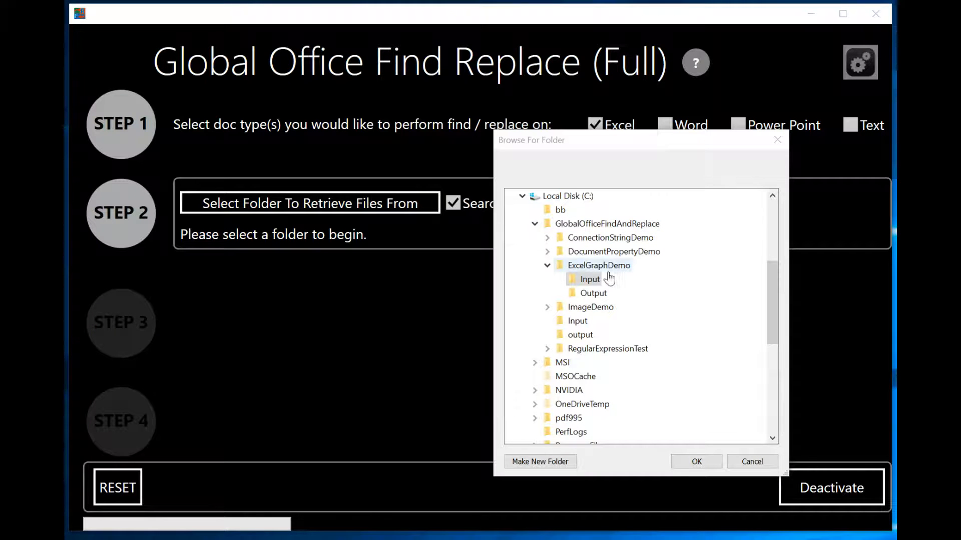
pyautogui.click(589, 280)
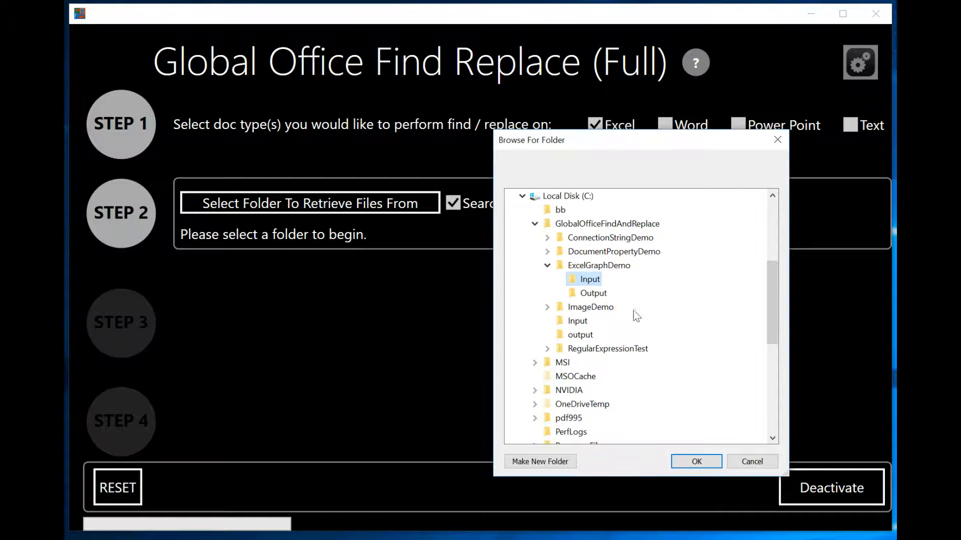
pyautogui.click(696, 461)
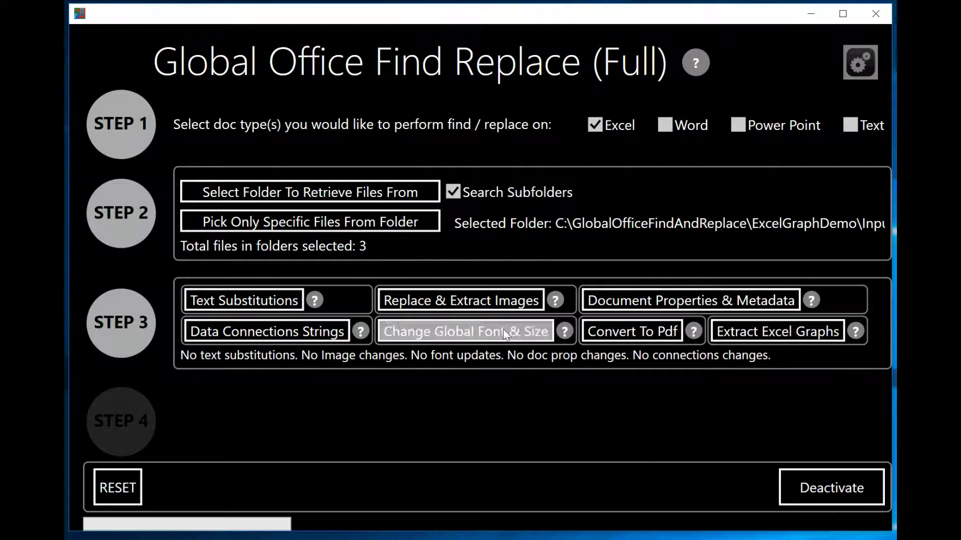
# Bring the Input folder listing ExcelChartExample1–3 forward in File Explorer
pyautogui.click(310, 220)
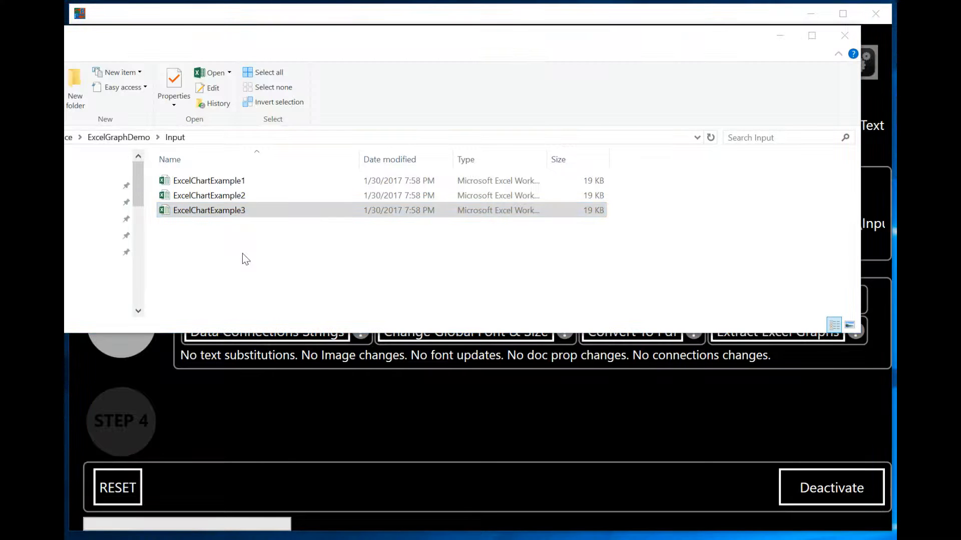
pyautogui.moveTo(248, 276)
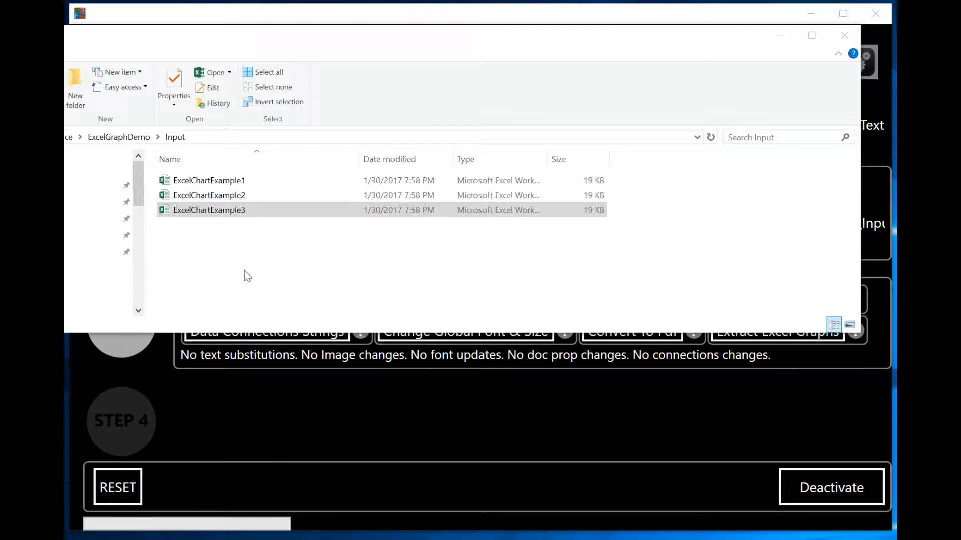
pyautogui.moveTo(208, 183)
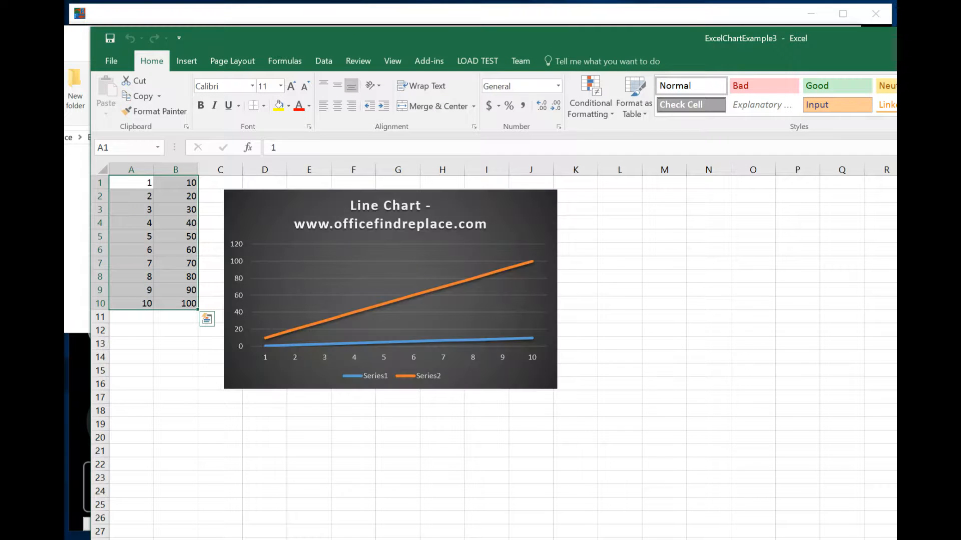
pyautogui.moveTo(465, 303)
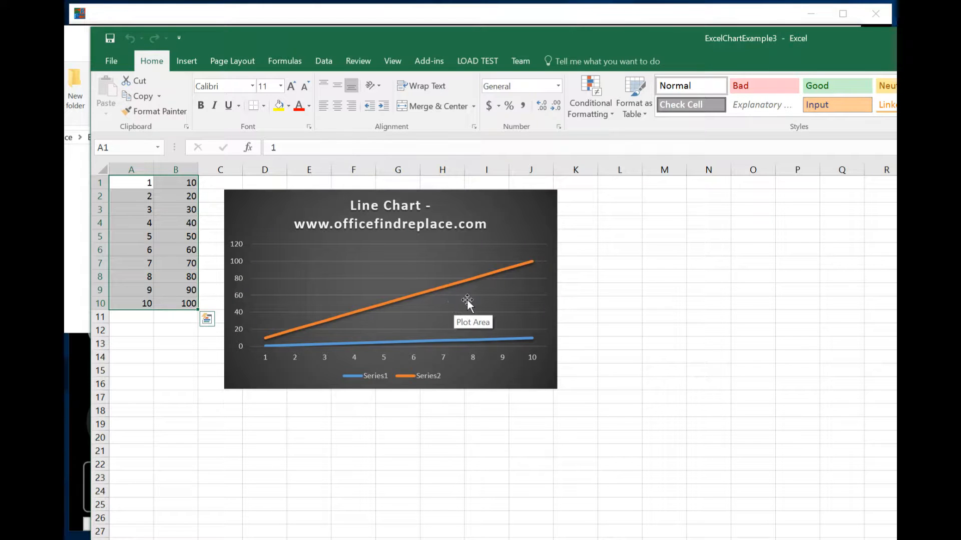
pyautogui.moveTo(794, 241)
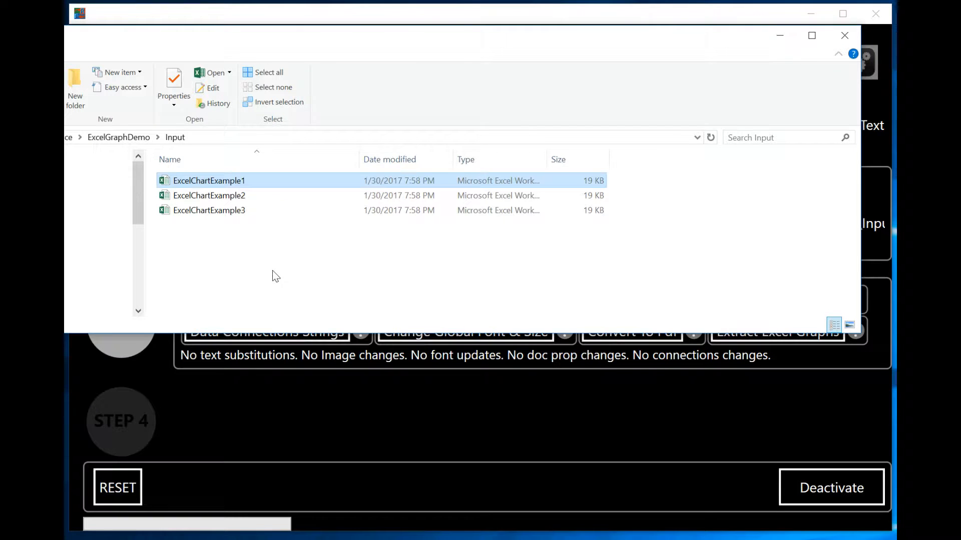
pyautogui.moveTo(249, 262)
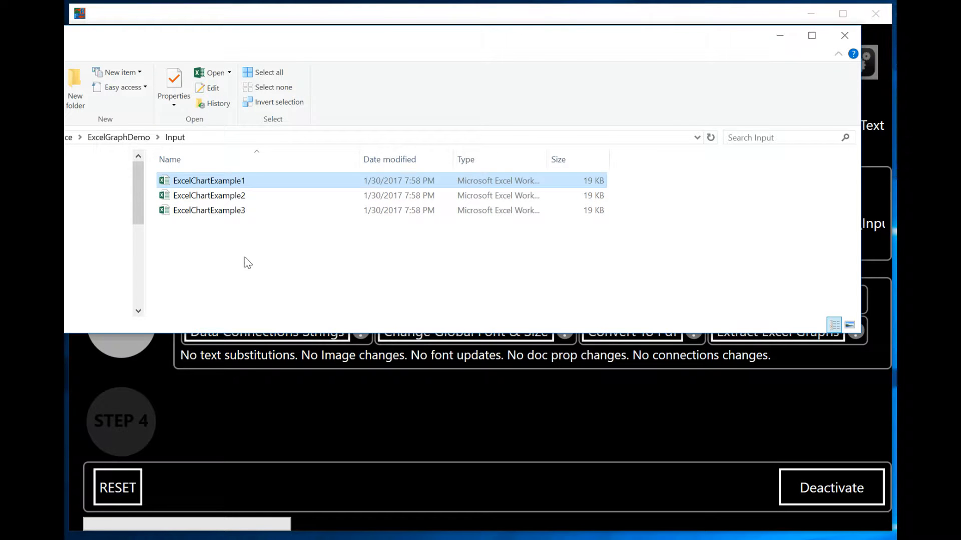
pyautogui.moveTo(759, 534)
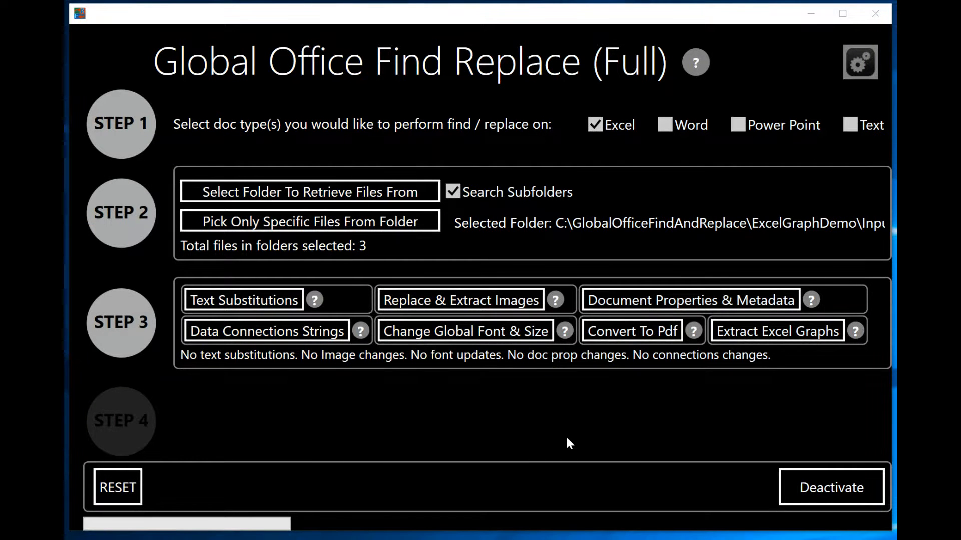
pyautogui.moveTo(560, 451)
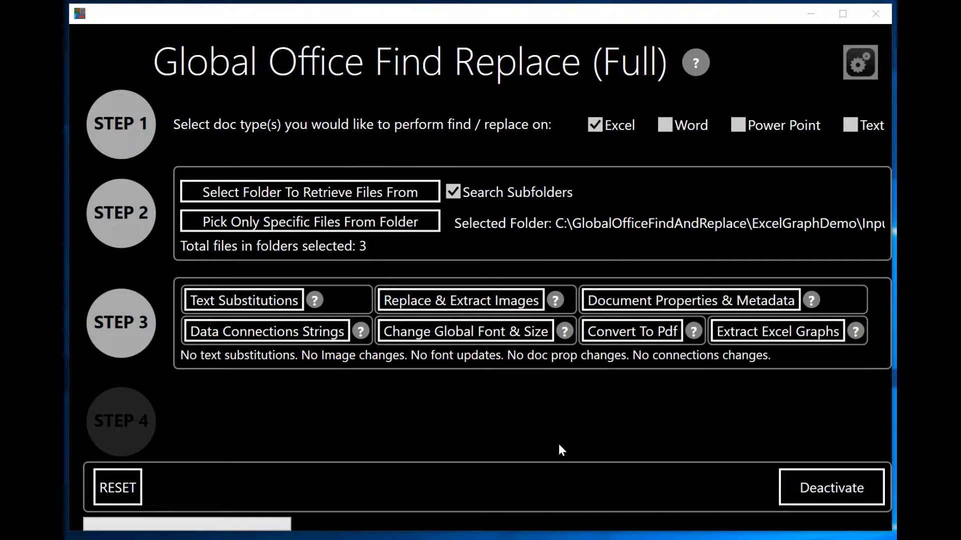
pyautogui.moveTo(181, 326)
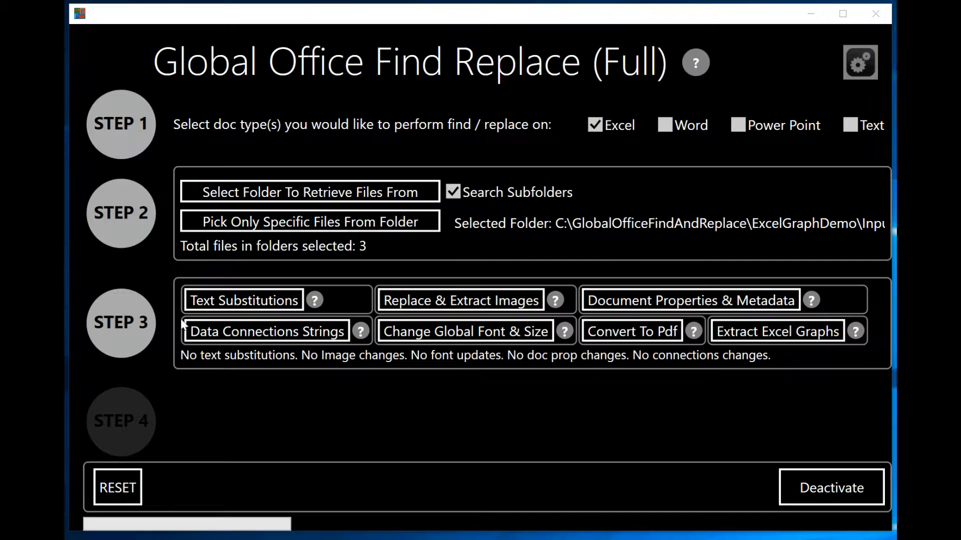
pyautogui.moveTo(269, 441)
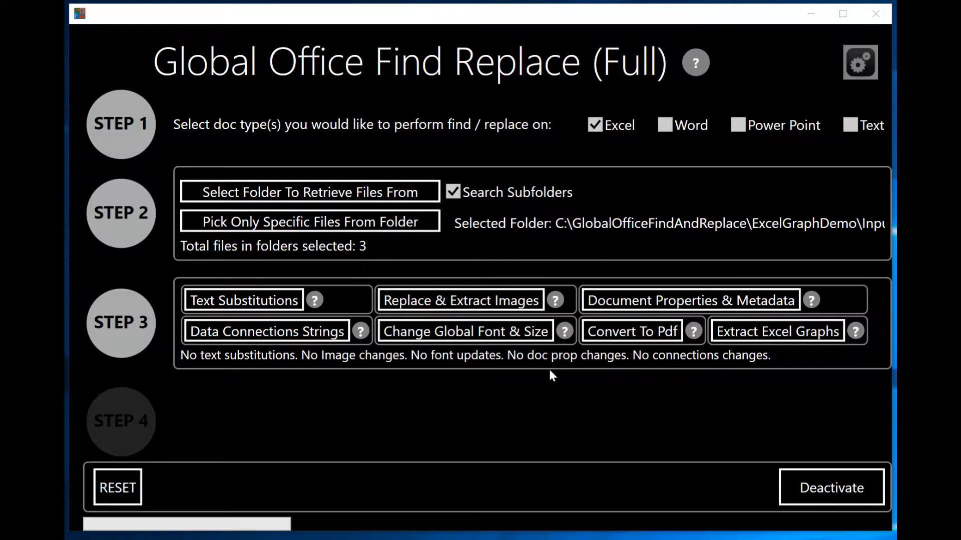
pyautogui.moveTo(759, 374)
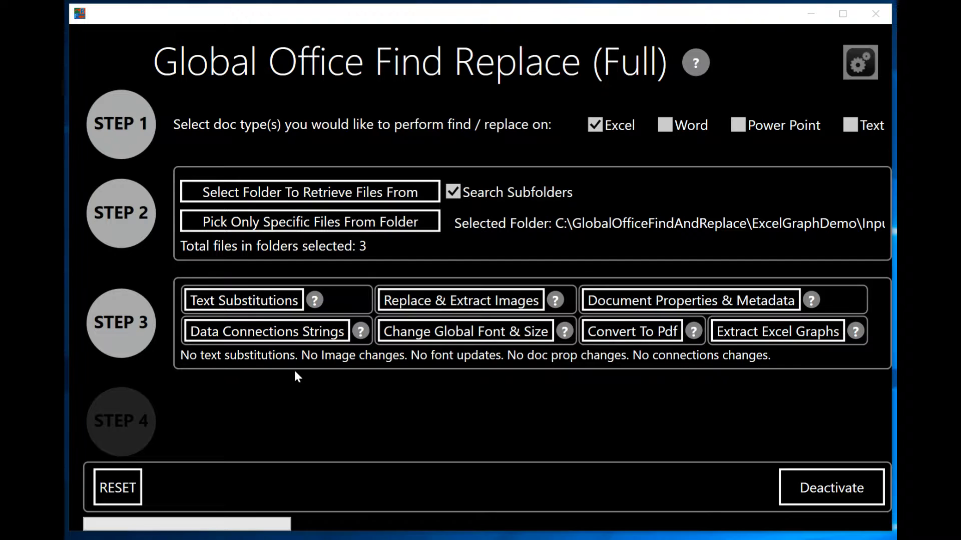
pyautogui.moveTo(560, 428)
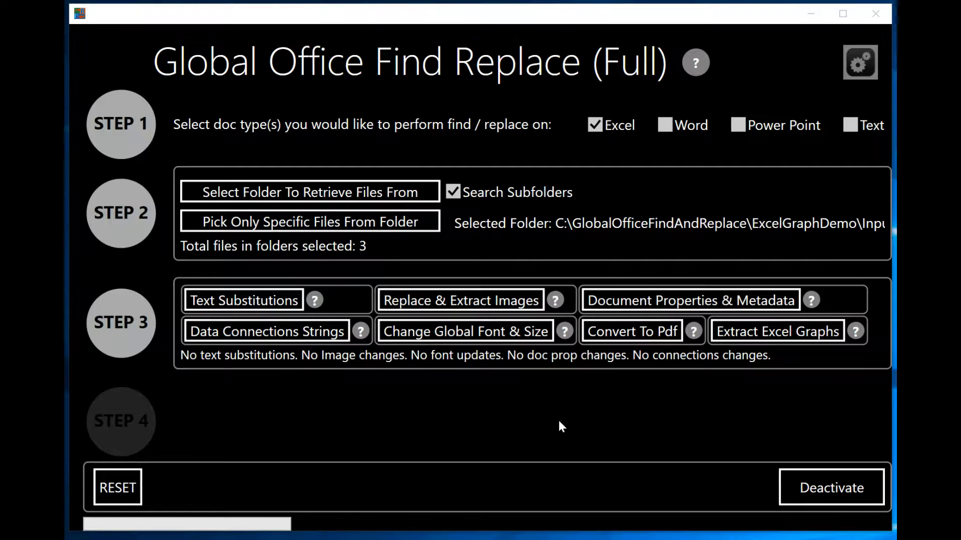
pyautogui.moveTo(791, 349)
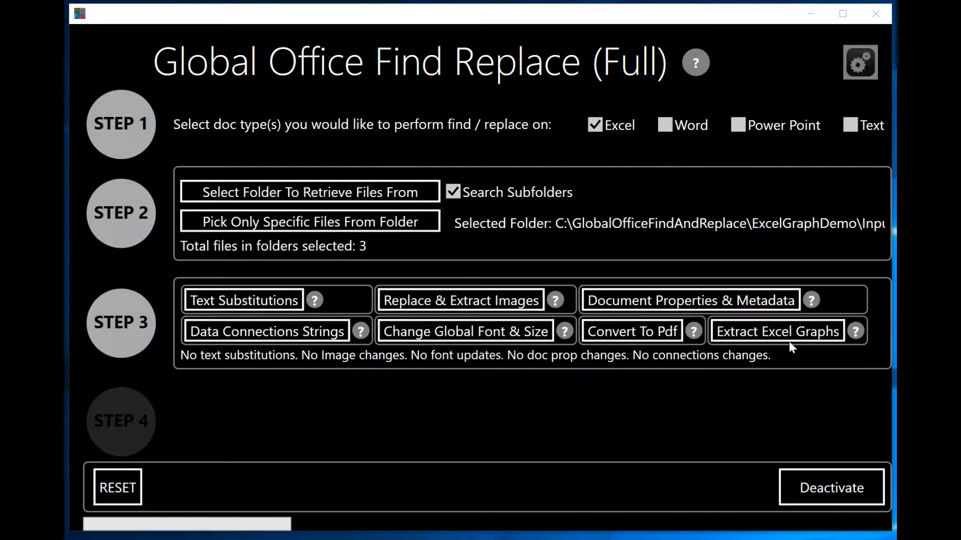
# In Extract Graphs settings, set ExcelGraphDemo > Output as the image folder, keeping png
pyautogui.click(777, 331)
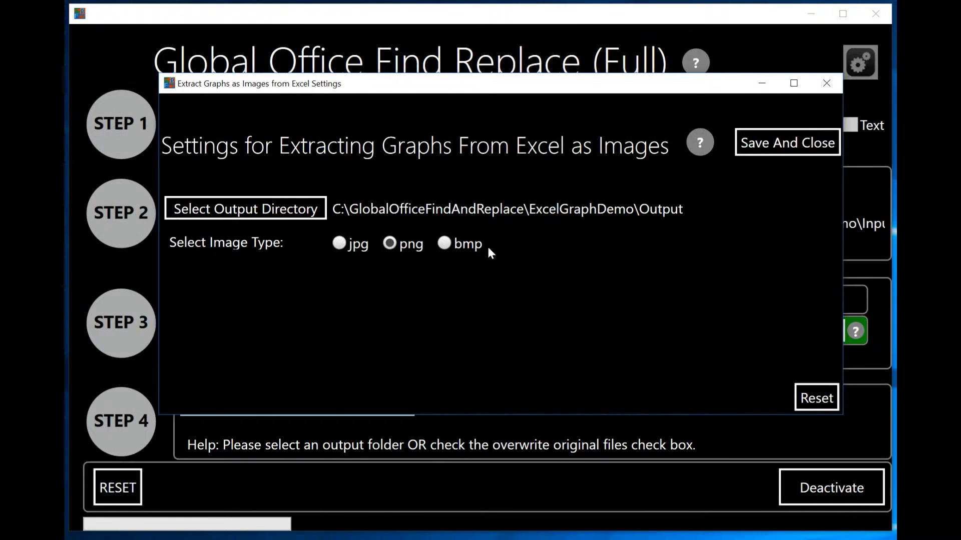
pyautogui.moveTo(535, 301)
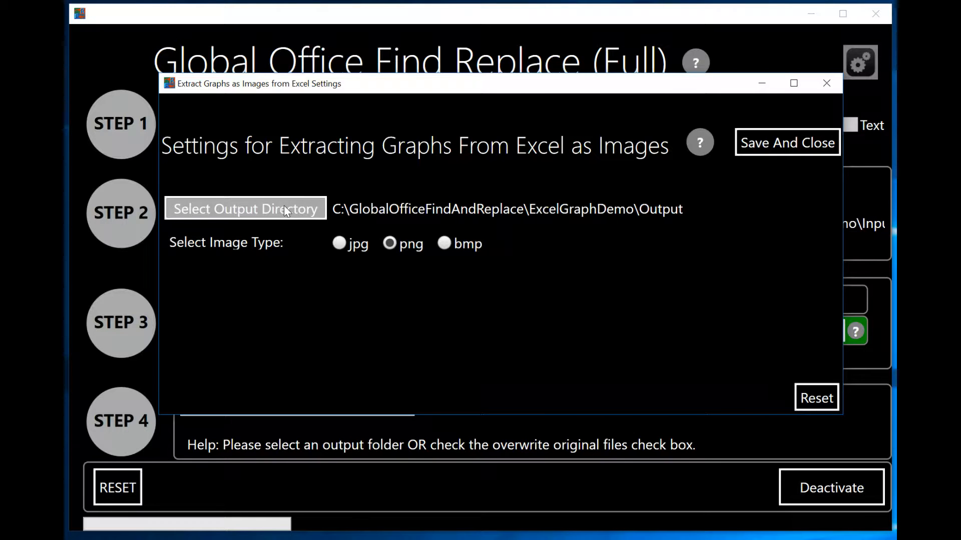
pyautogui.moveTo(604, 299)
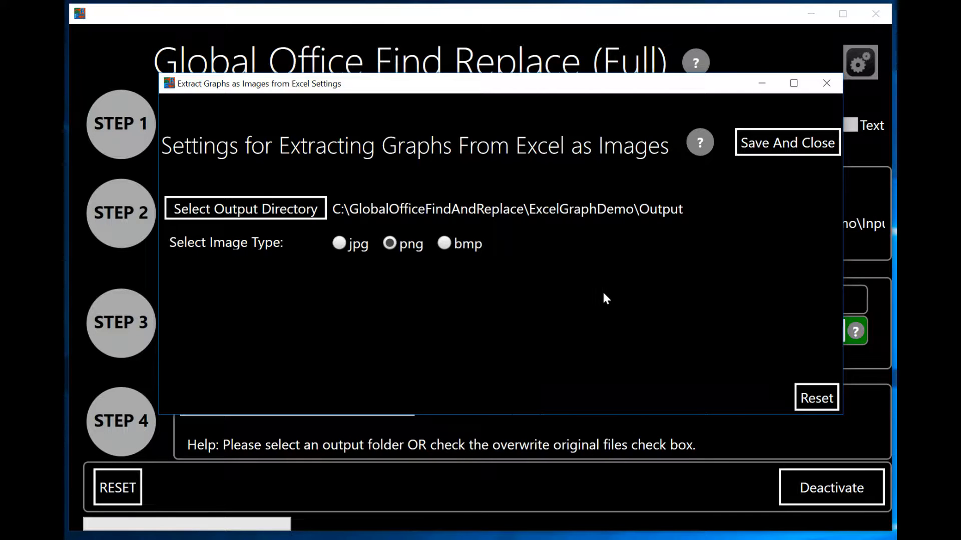
pyautogui.click(245, 208)
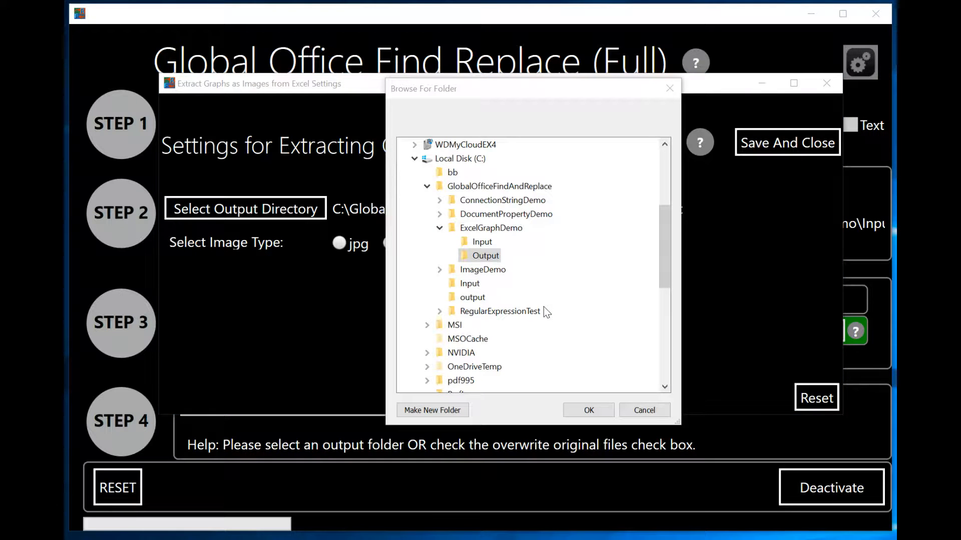
pyautogui.moveTo(640, 319)
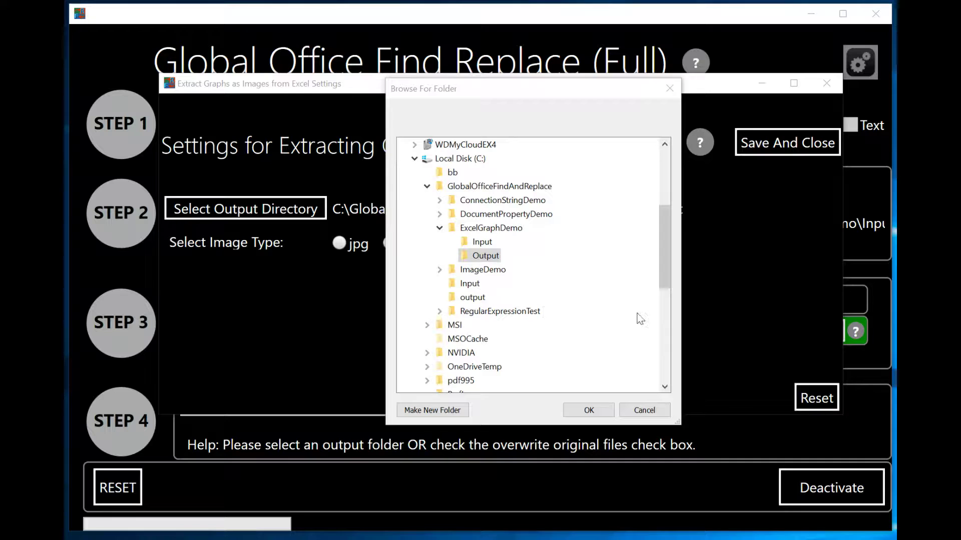
pyautogui.click(486, 255)
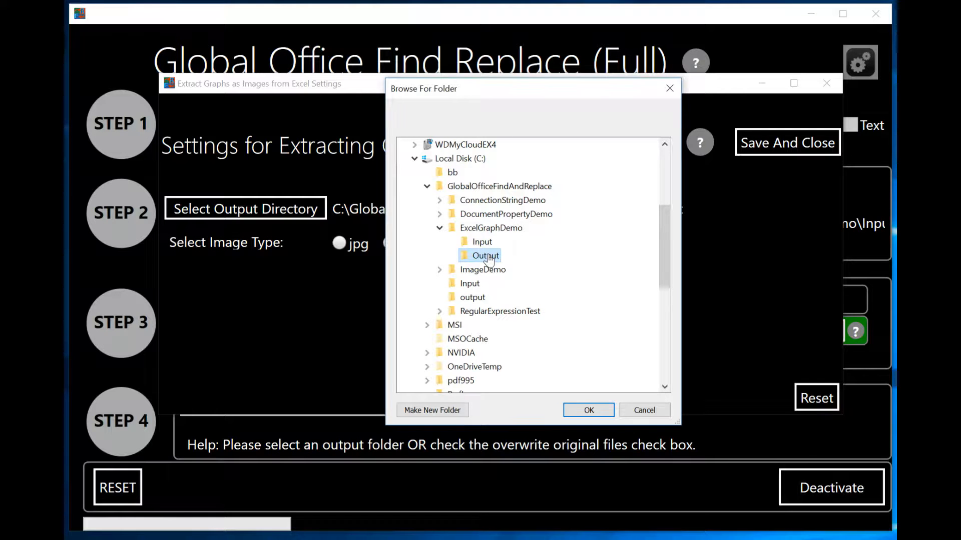
pyautogui.click(589, 411)
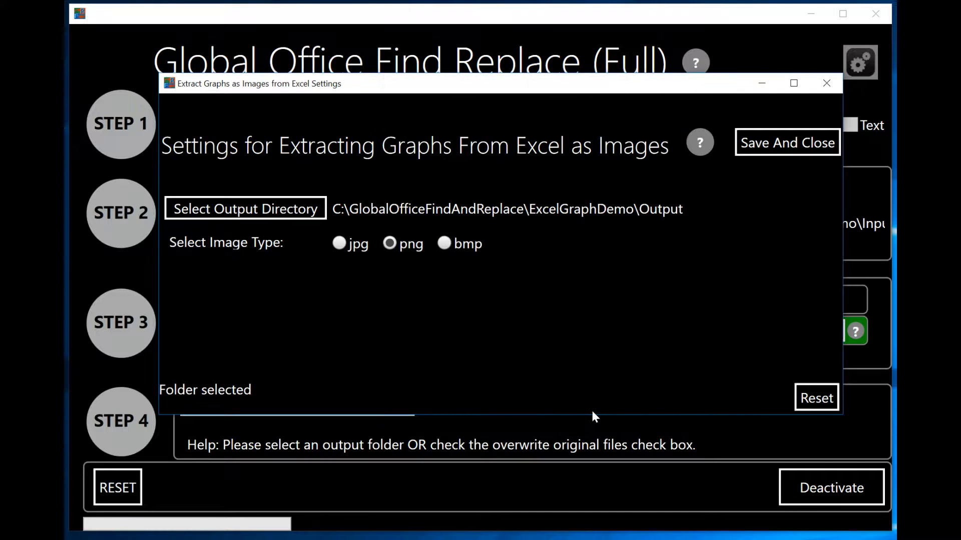
pyautogui.moveTo(332, 296)
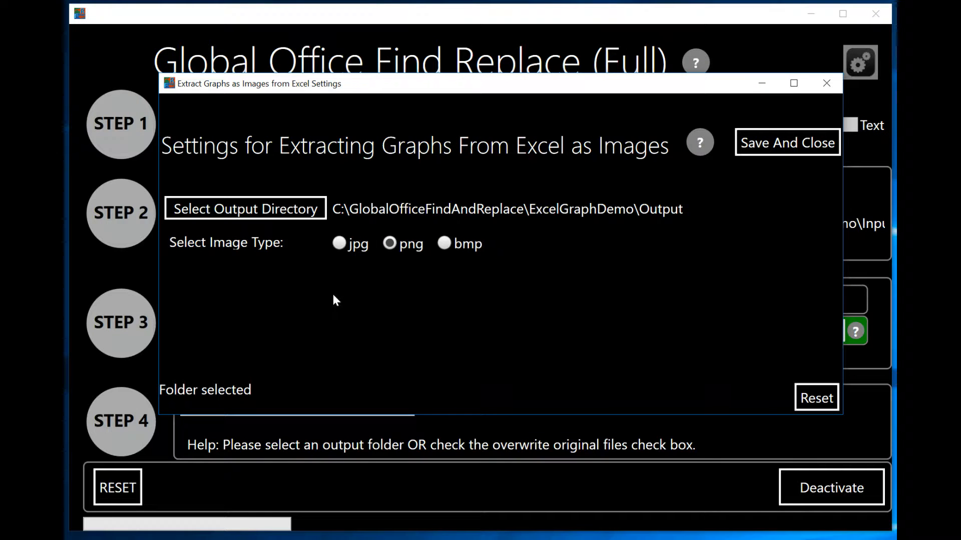
pyautogui.moveTo(346, 300)
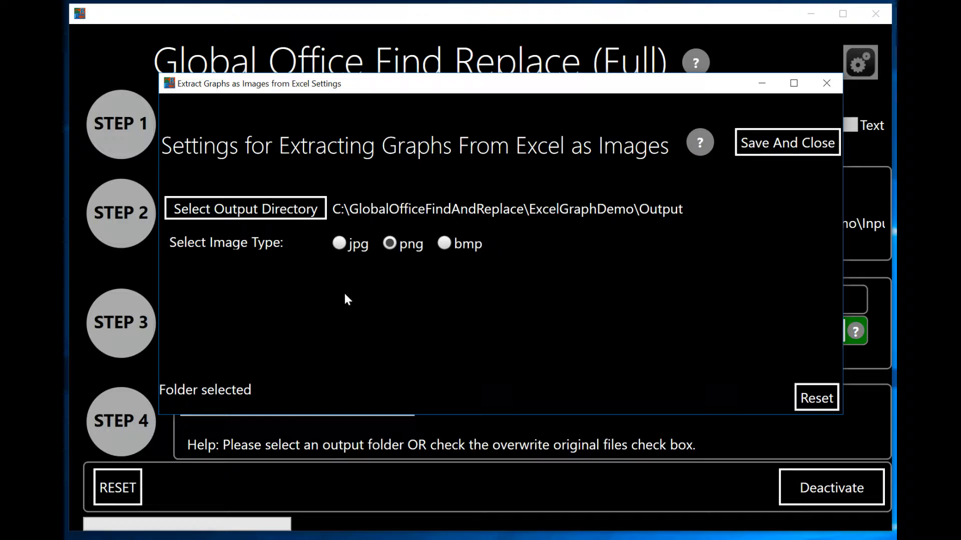
pyautogui.moveTo(393, 286)
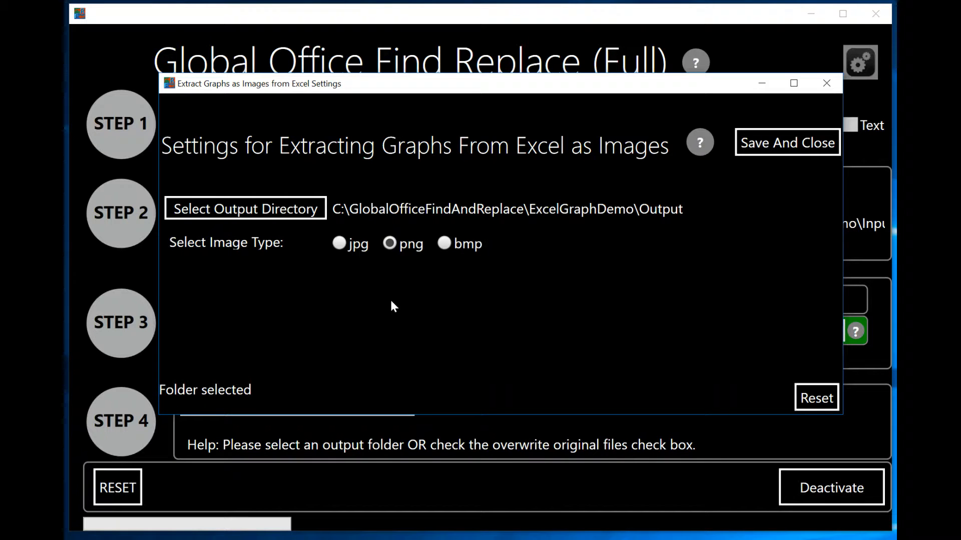
pyautogui.moveTo(400, 315)
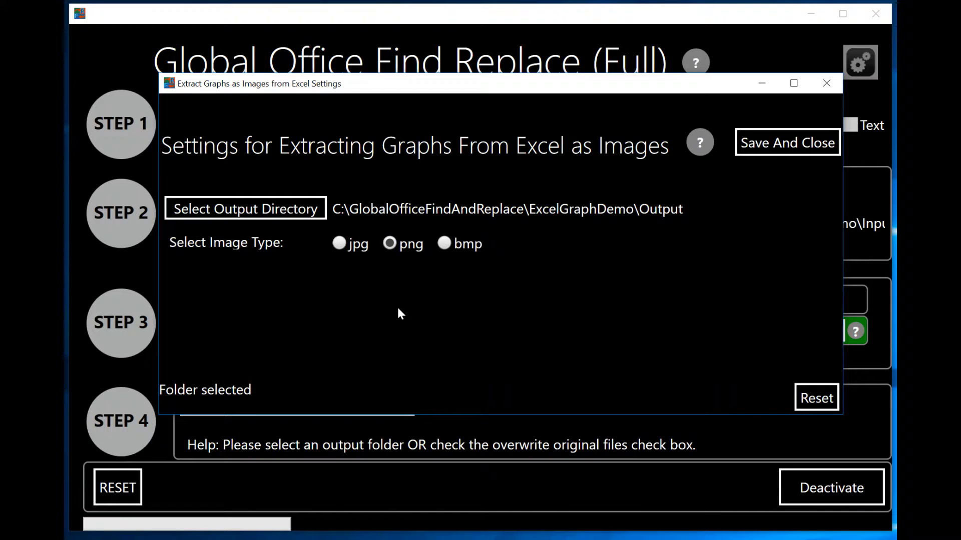
pyautogui.moveTo(818, 165)
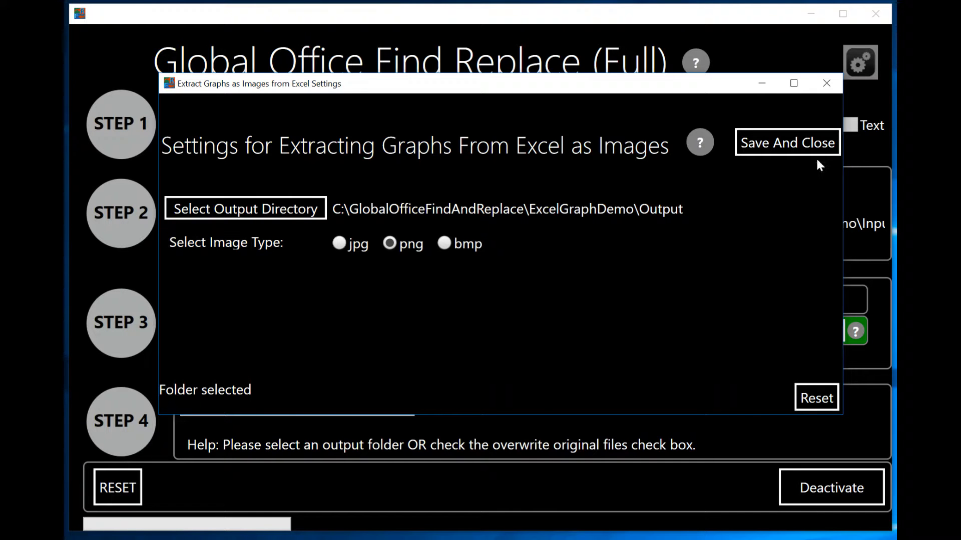
# Save and close the Extract Graphs settings window
pyautogui.click(787, 143)
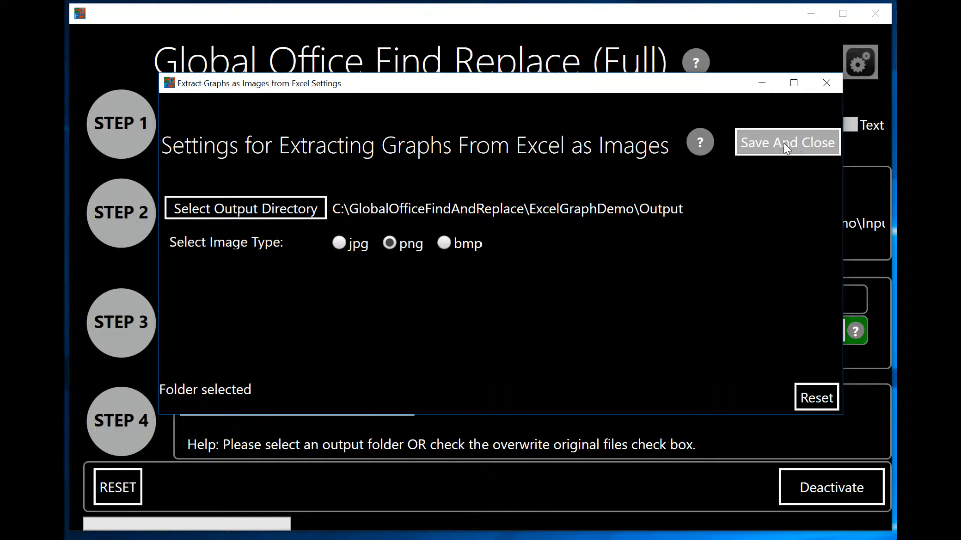
pyautogui.click(787, 143)
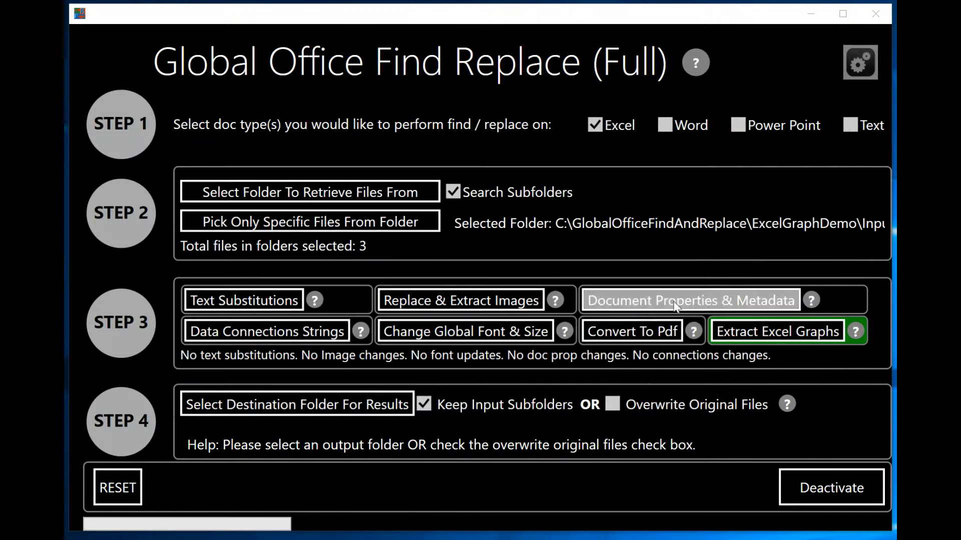
pyautogui.moveTo(791, 364)
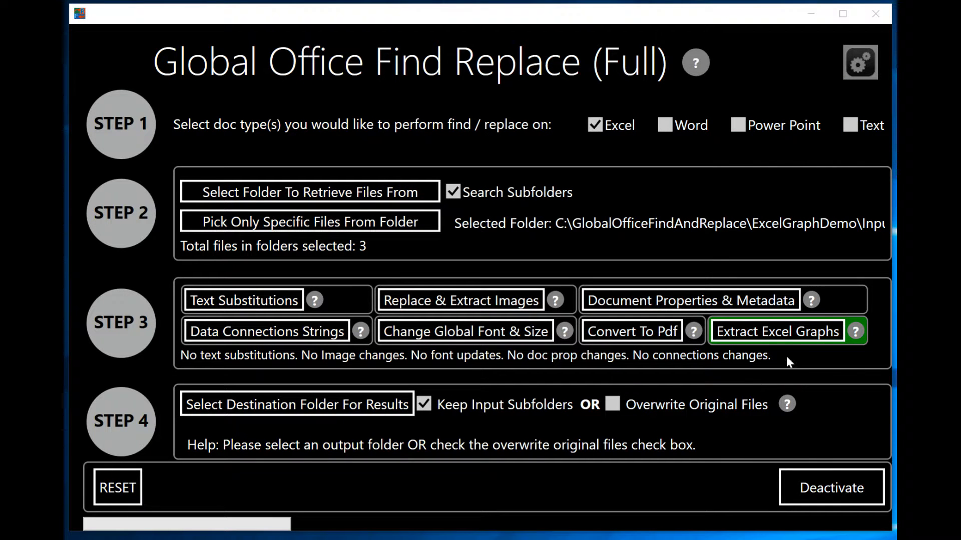
pyautogui.moveTo(806, 356)
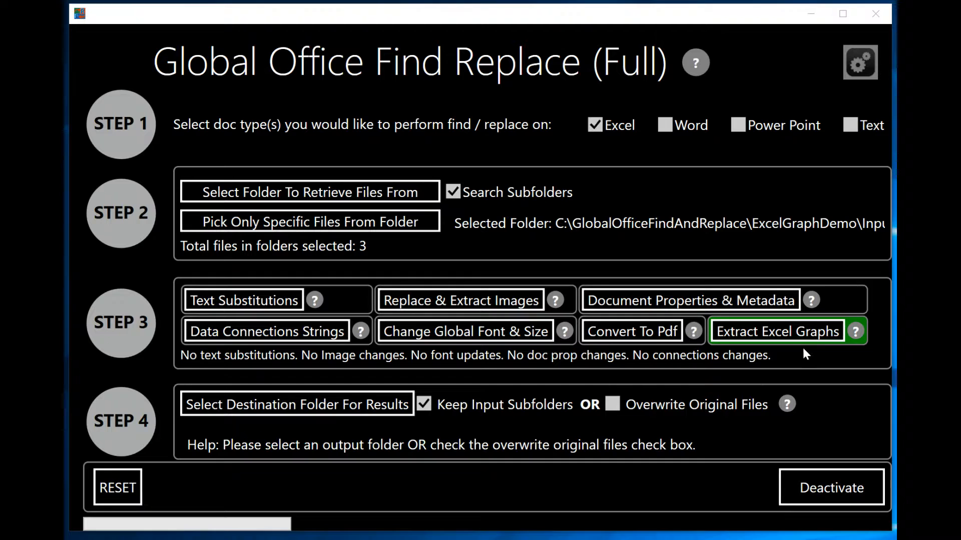
pyautogui.moveTo(796, 363)
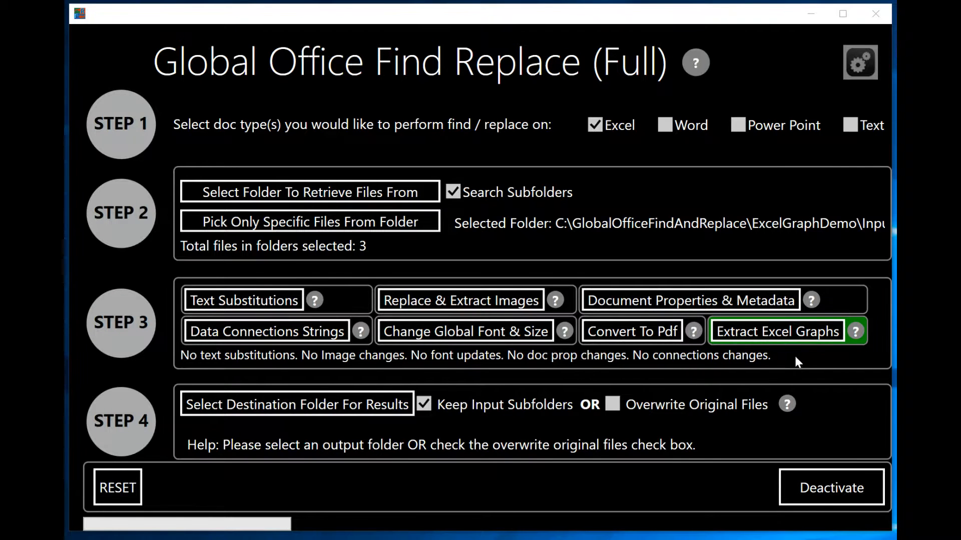
pyautogui.moveTo(764, 370)
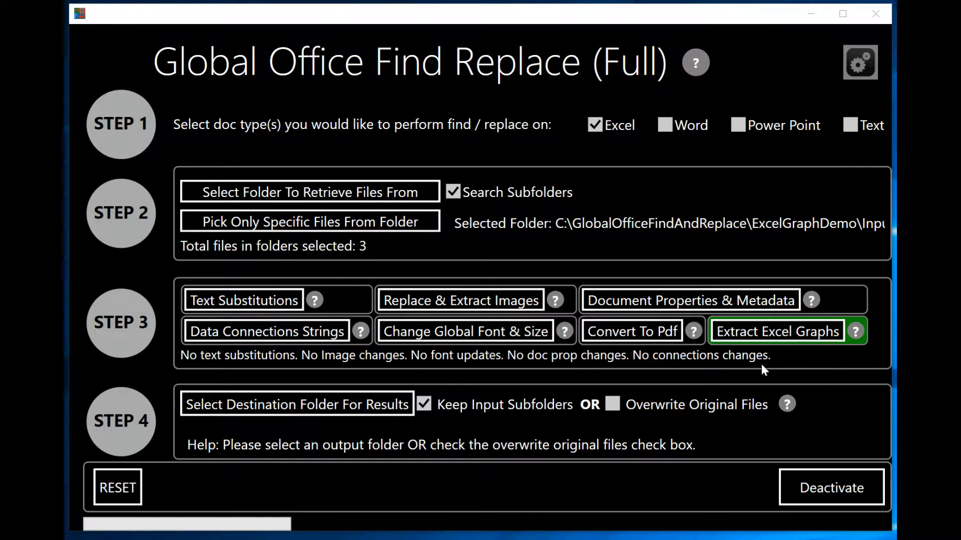
pyautogui.moveTo(606, 402)
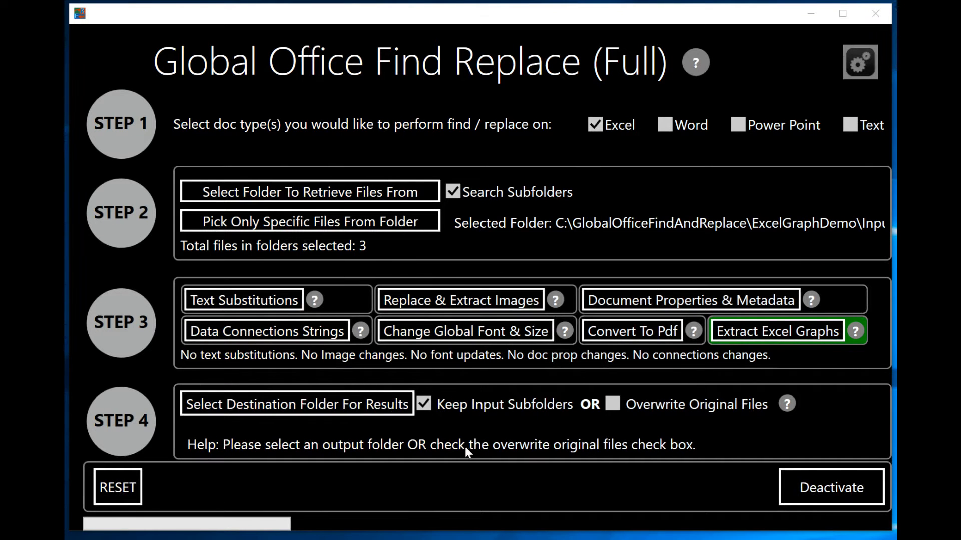
pyautogui.moveTo(466, 452)
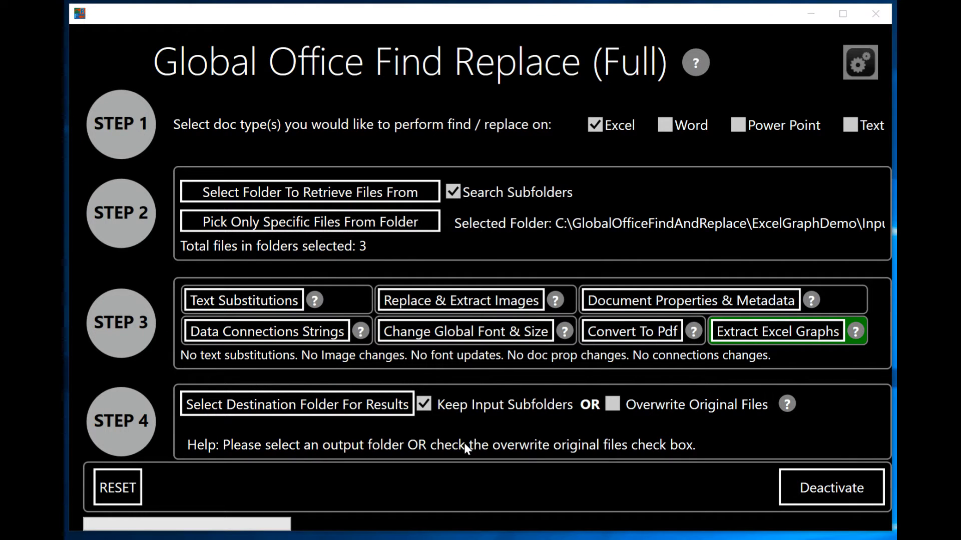
pyautogui.moveTo(380, 445)
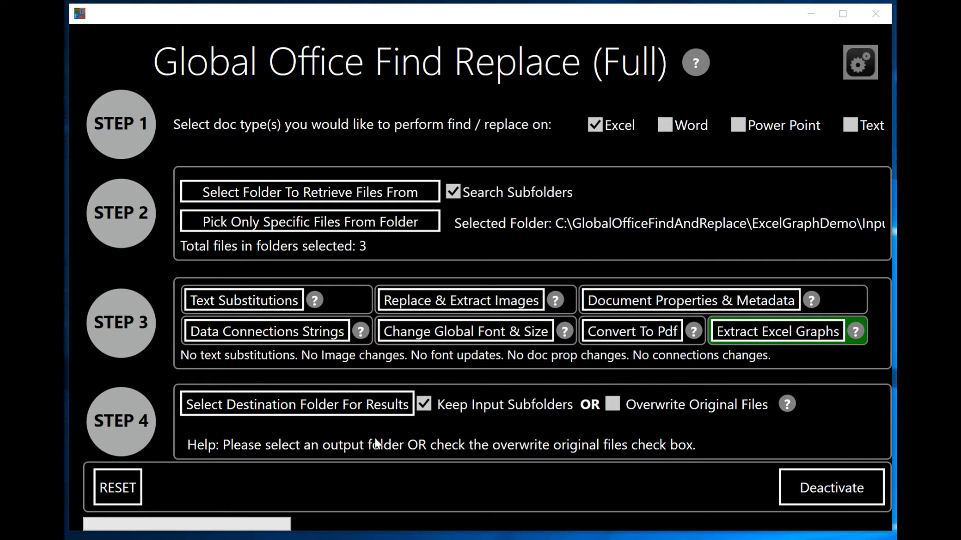
pyautogui.moveTo(529, 482)
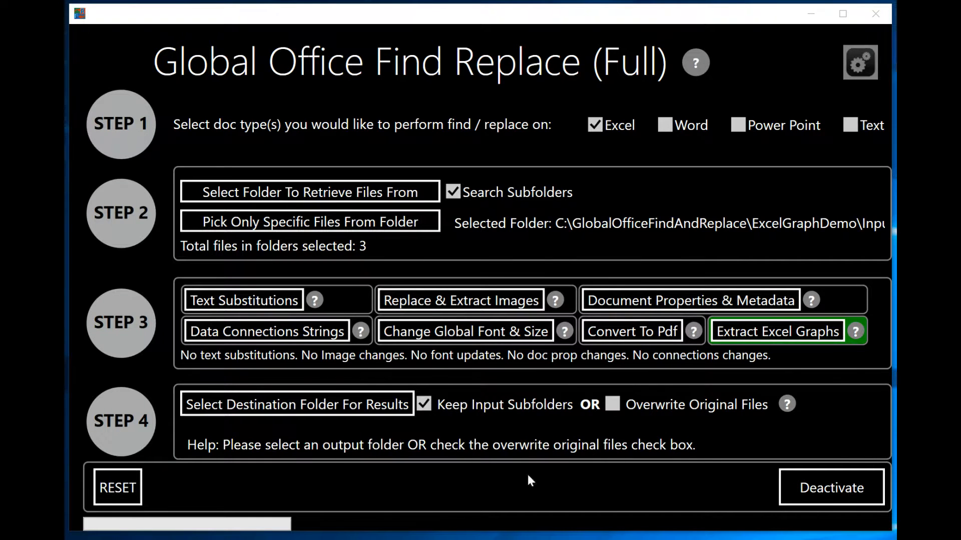
# Choose ExcelGraphDemo > Output as the results folder in Browse For Folder
pyautogui.click(296, 404)
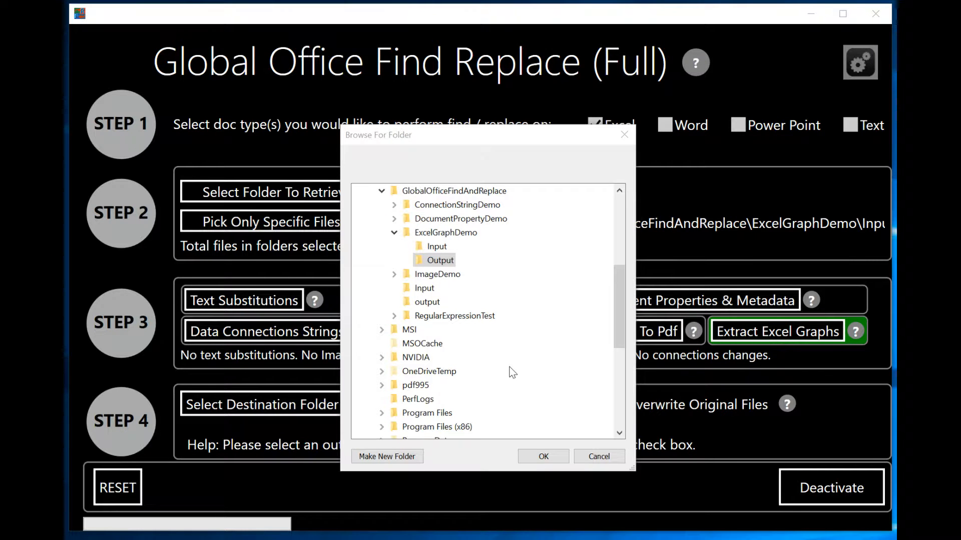
pyautogui.moveTo(582, 342)
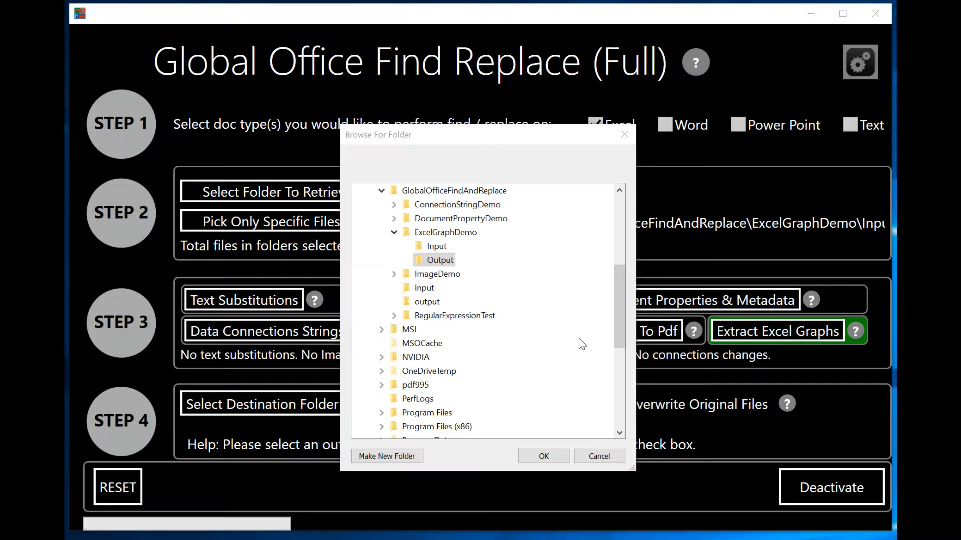
pyautogui.moveTo(546, 313)
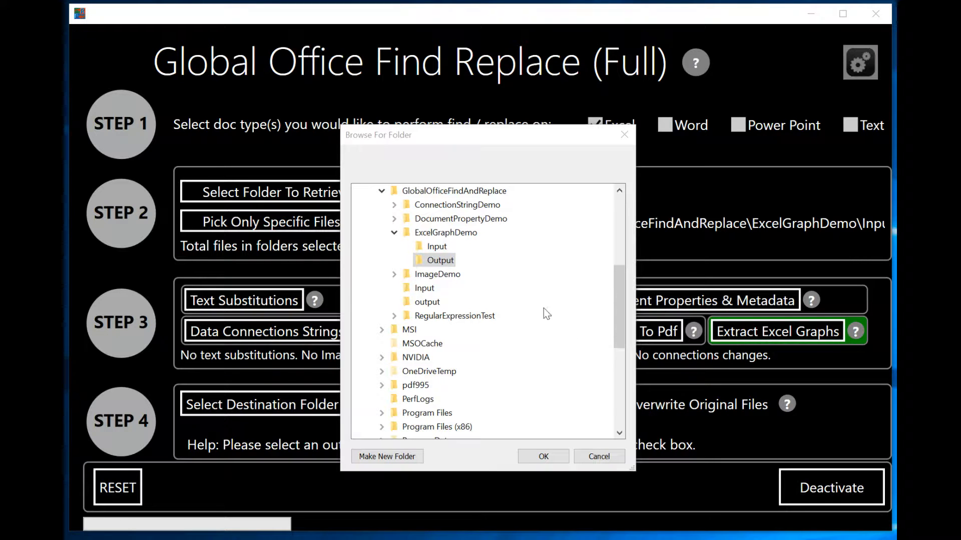
pyautogui.moveTo(550, 323)
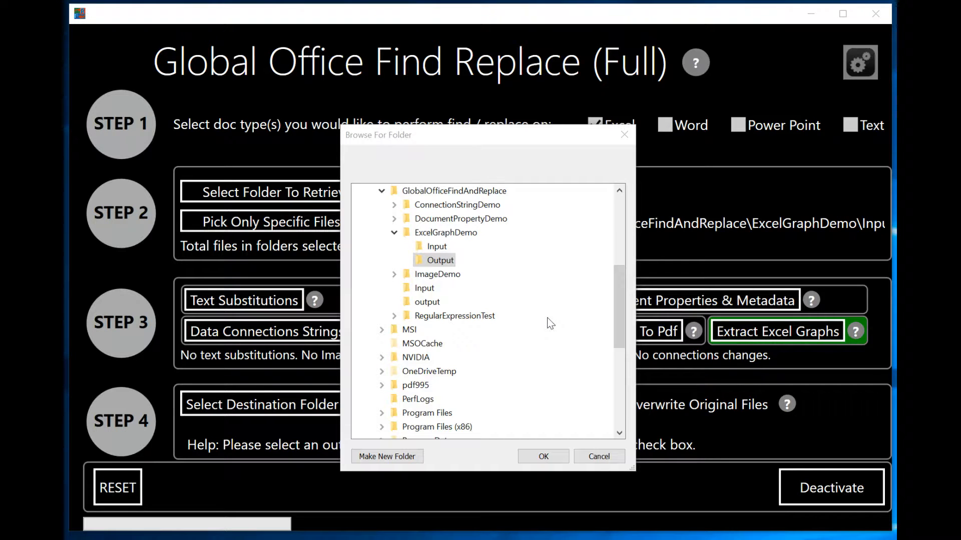
pyautogui.moveTo(539, 398)
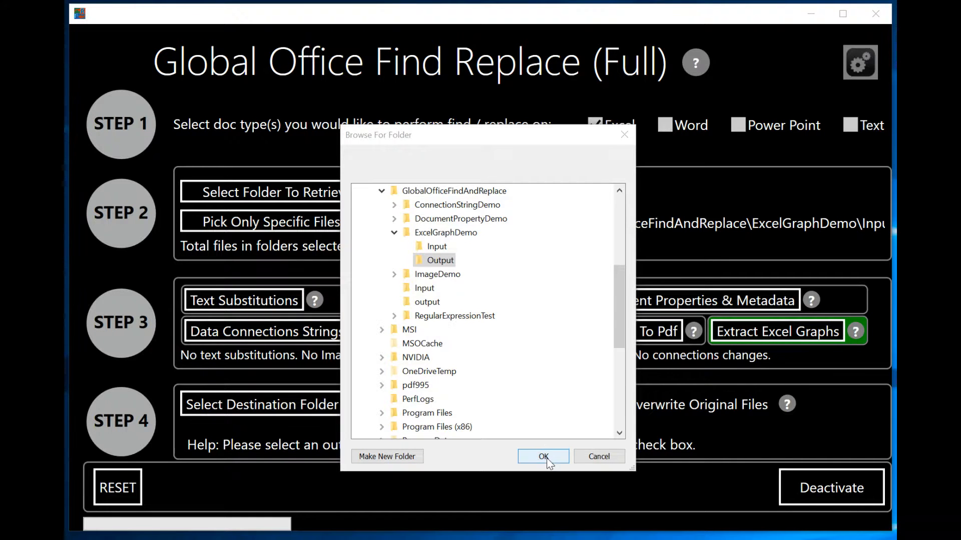
pyautogui.click(544, 456)
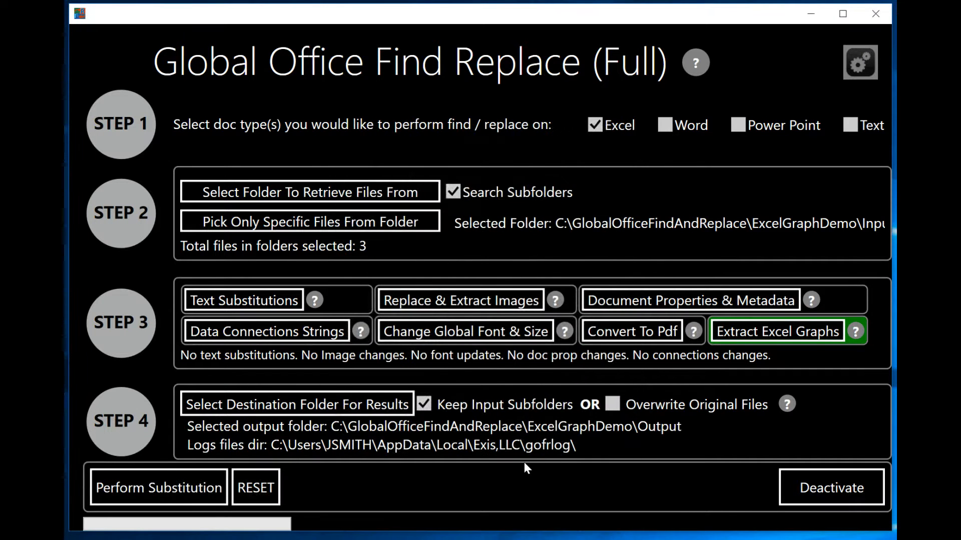
pyautogui.moveTo(414, 434)
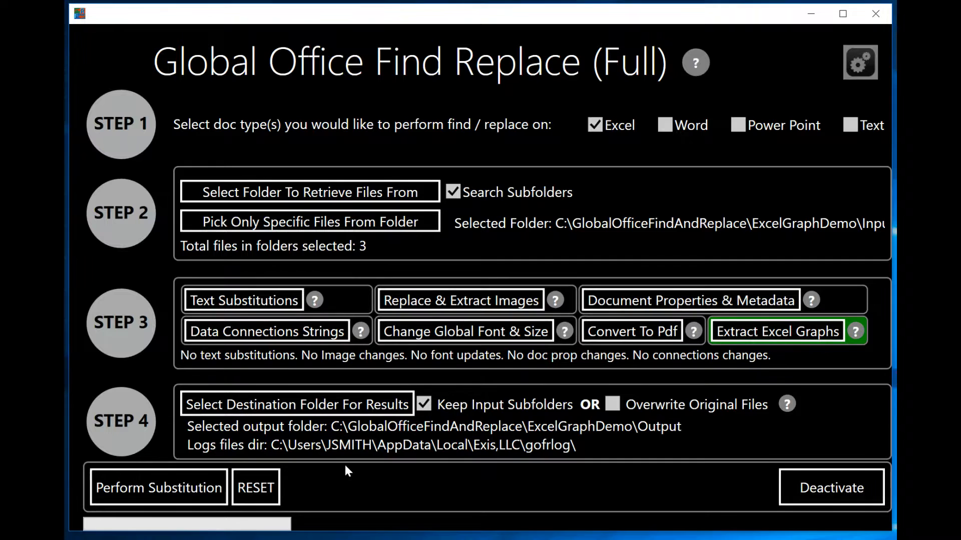
pyautogui.moveTo(462, 461)
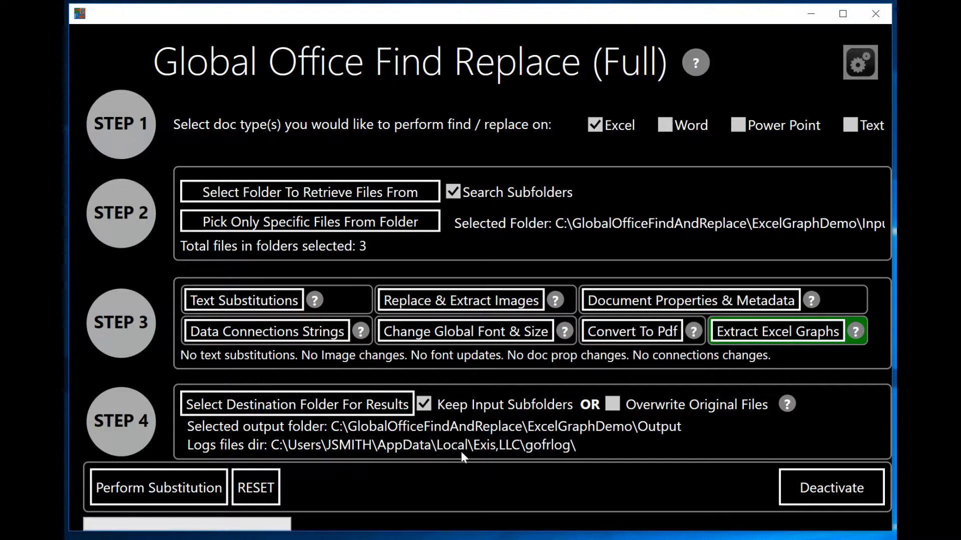
pyautogui.moveTo(538, 531)
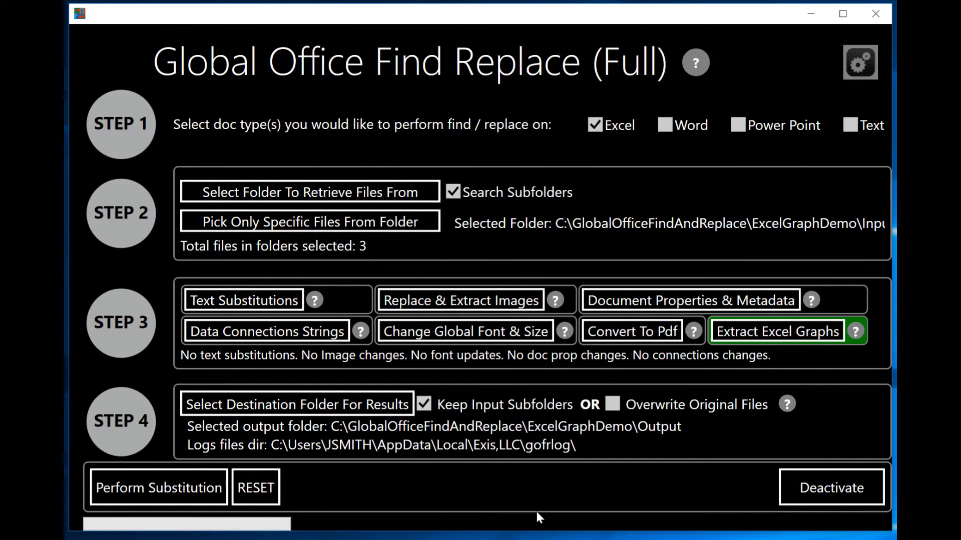
# Run Perform Substitution to extract charts from the three workbooks, then open the result folder
pyautogui.click(158, 487)
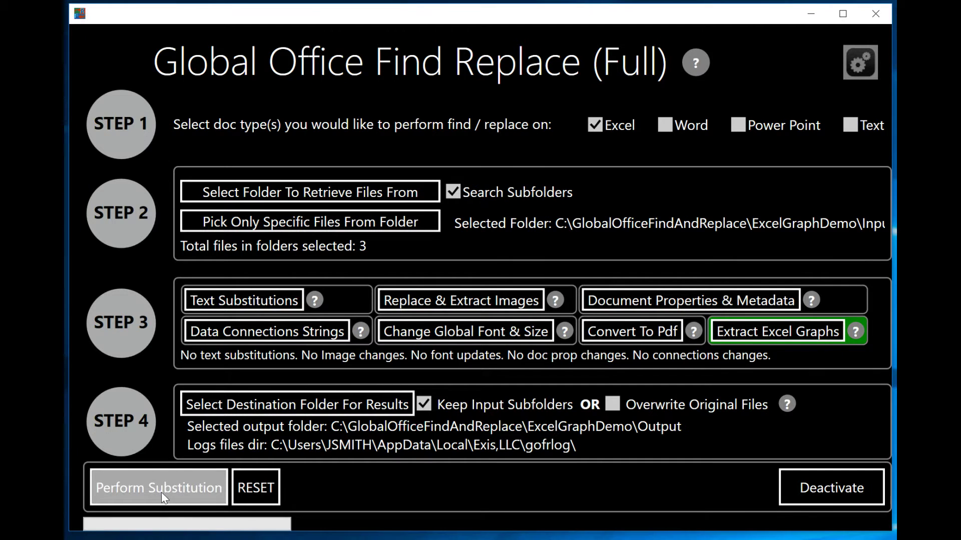
pyautogui.click(158, 488)
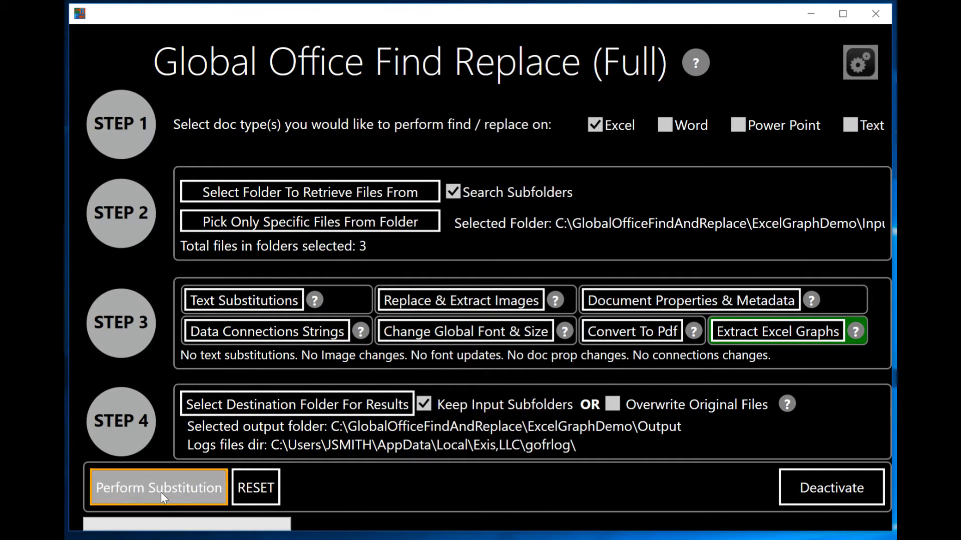
pyautogui.click(158, 487)
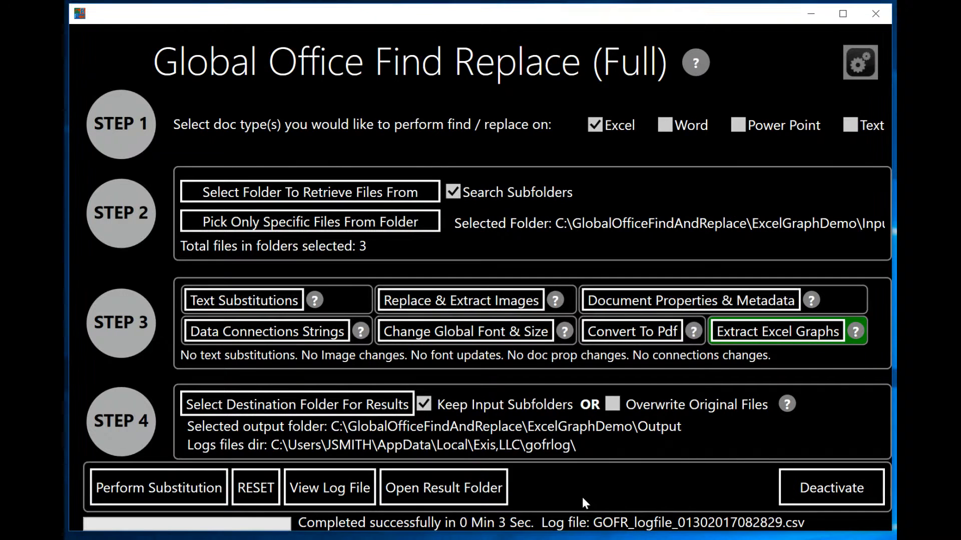
pyautogui.click(444, 488)
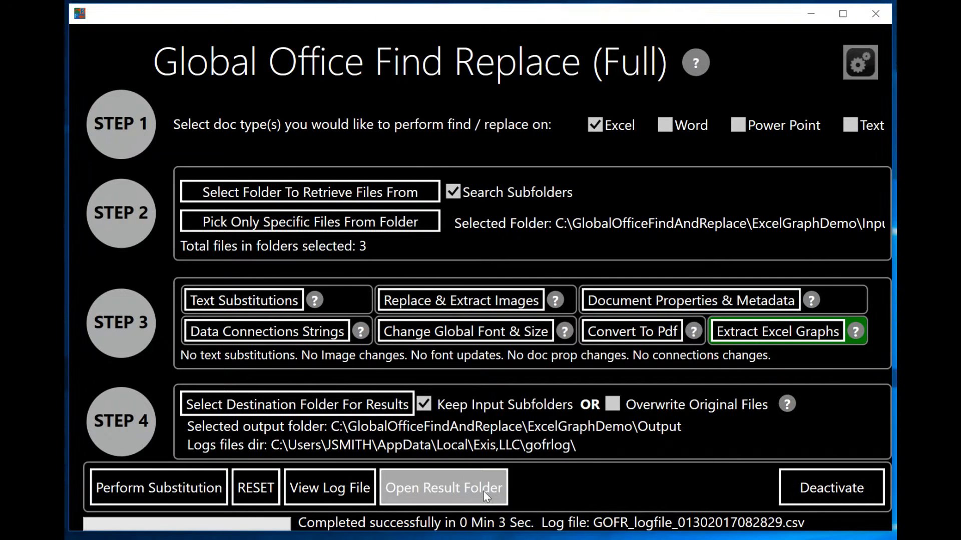
pyautogui.moveTo(553, 509)
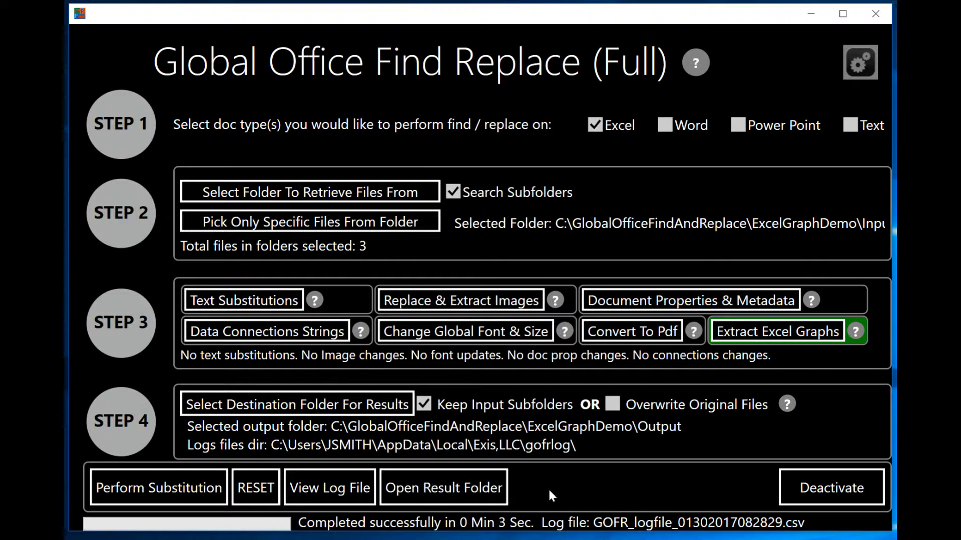
# Browse the Output folder's three workbooks and their extracted pie and line chart PNGs
pyautogui.click(444, 488)
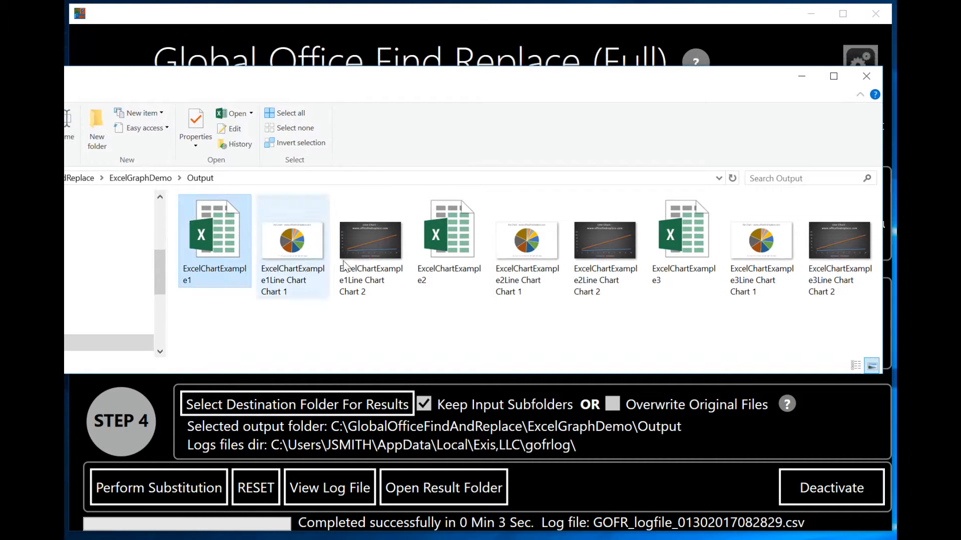
pyautogui.click(684, 238)
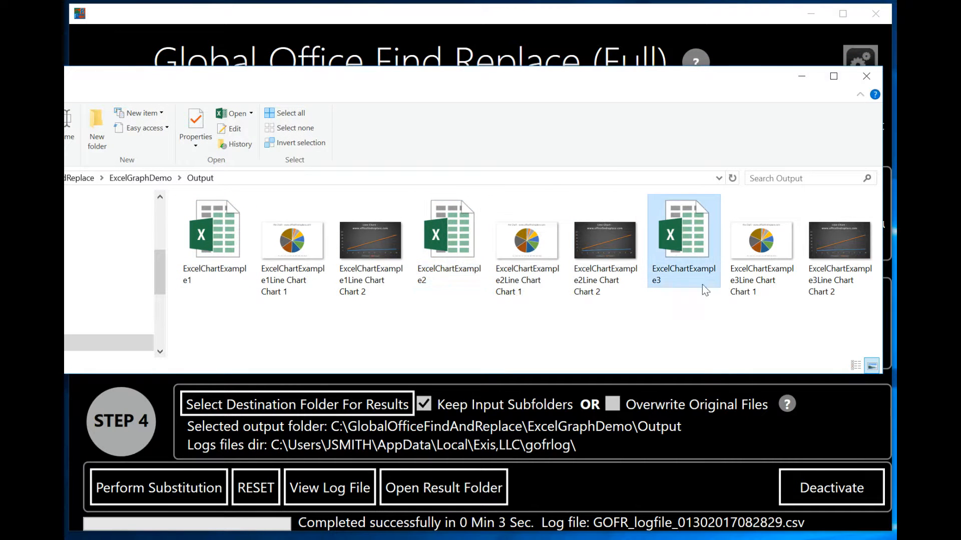
pyautogui.click(293, 241)
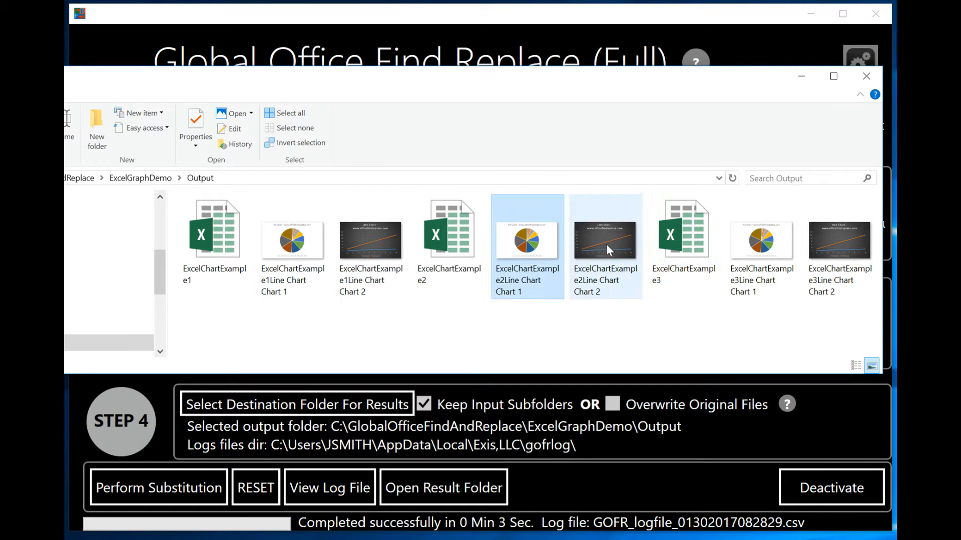
pyautogui.click(839, 240)
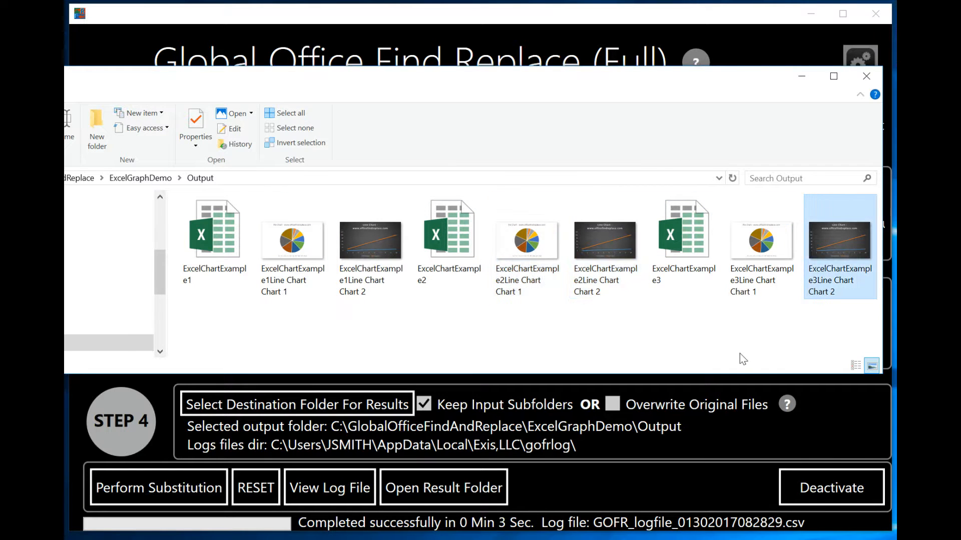
pyautogui.moveTo(430, 345)
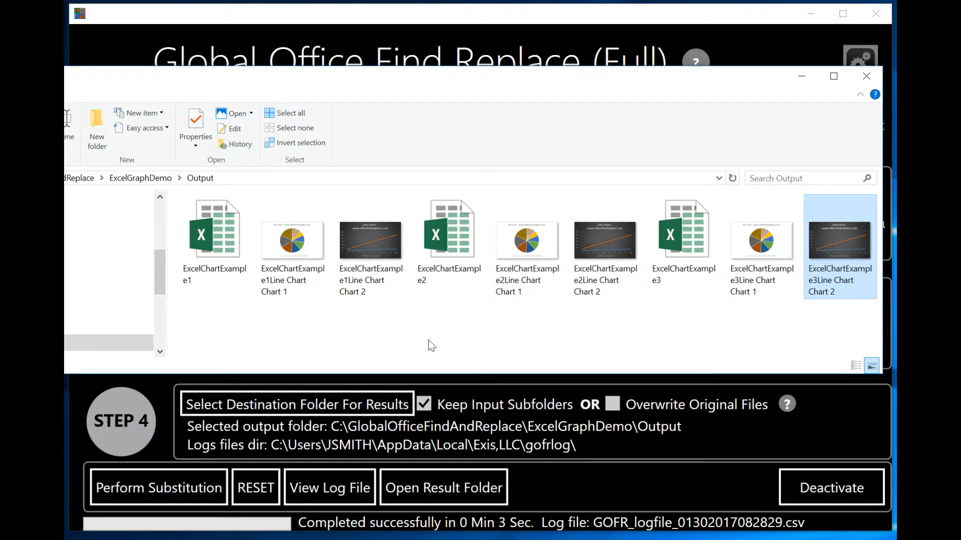
pyautogui.moveTo(356, 350)
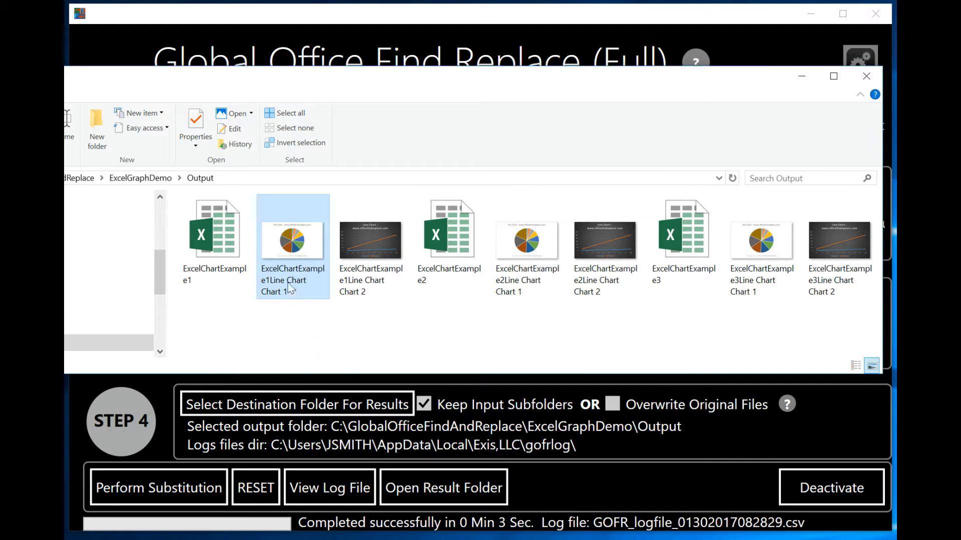
pyautogui.moveTo(293, 316)
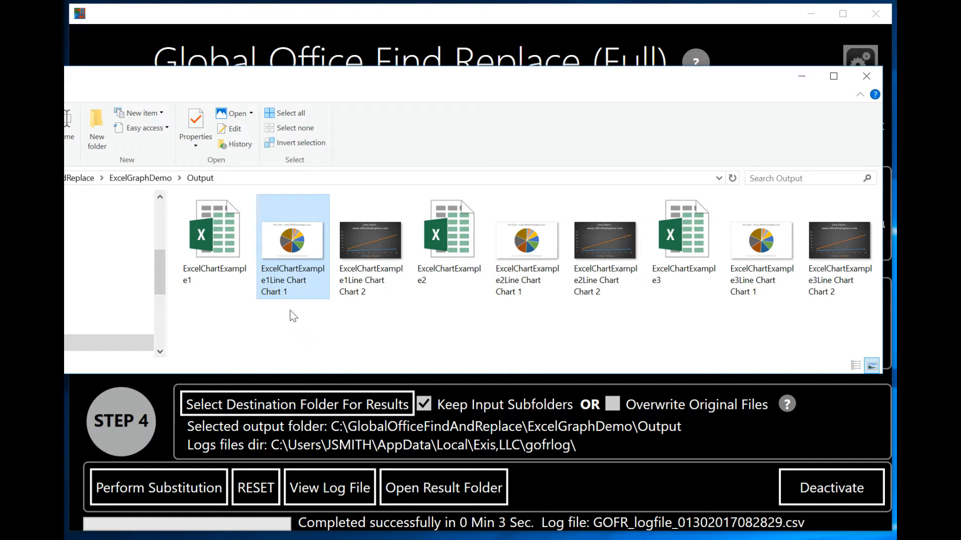
pyautogui.moveTo(355, 325)
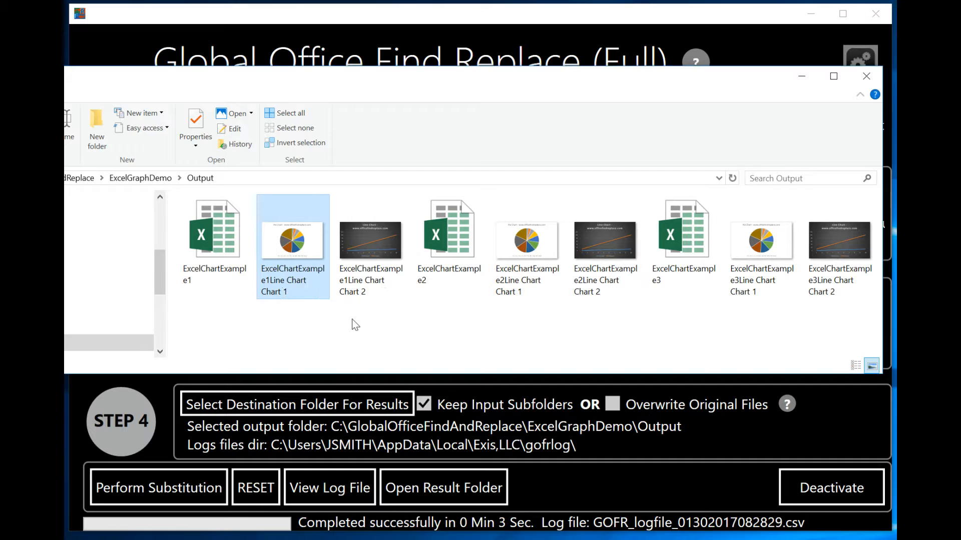